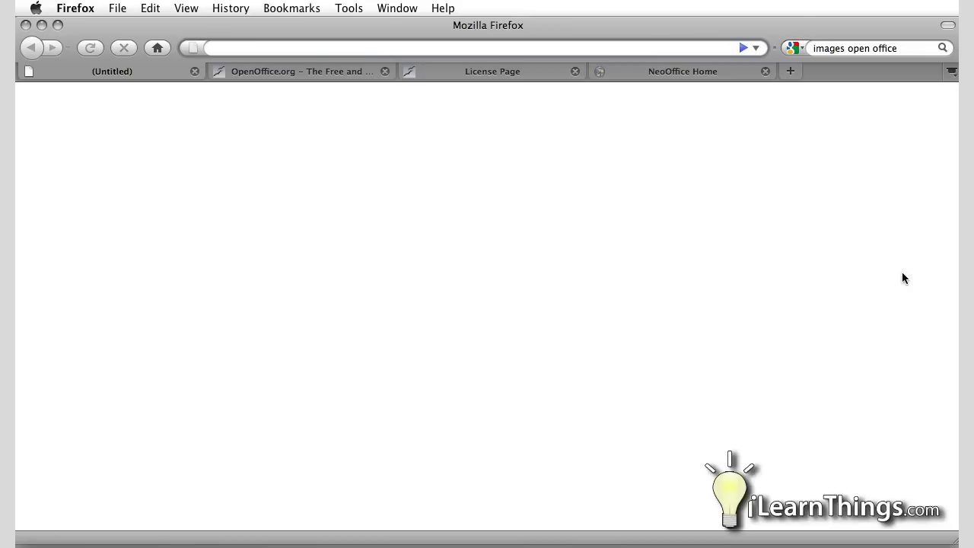
# Enter the OpenOffice.org address in the blank tab to load its home page
pyautogui.write('openoffice.org/')
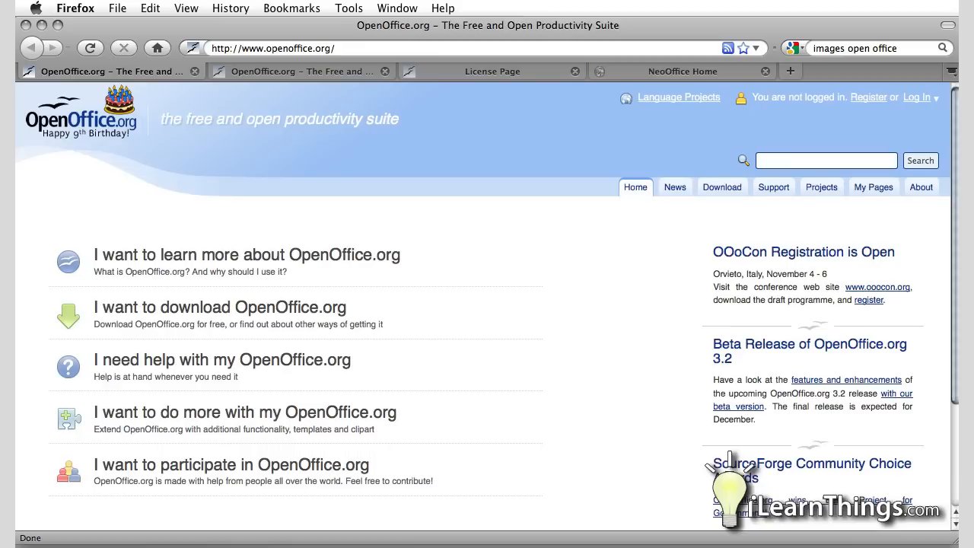
# Switch to the License Page tab showing the LGPL v3 and PDL details
pyautogui.click(492, 71)
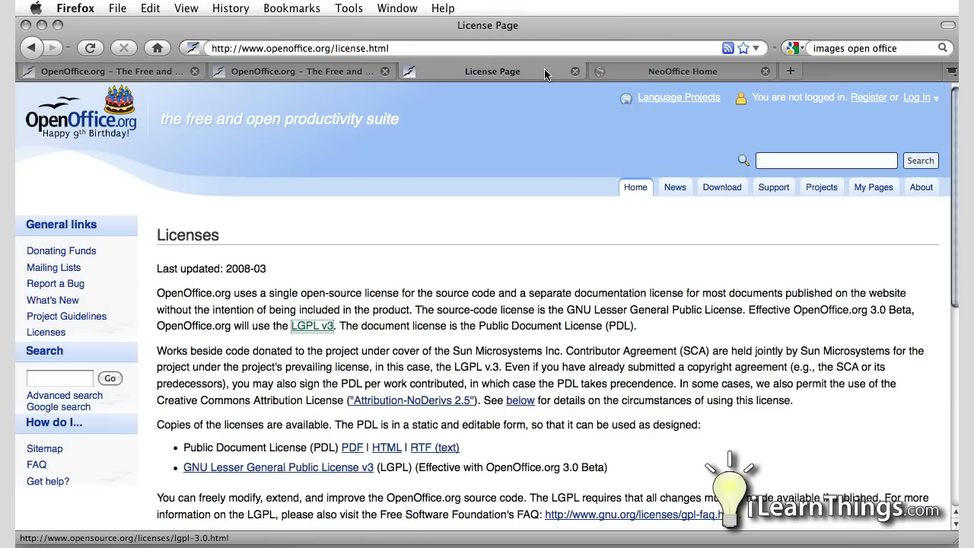
pyautogui.moveTo(534, 178)
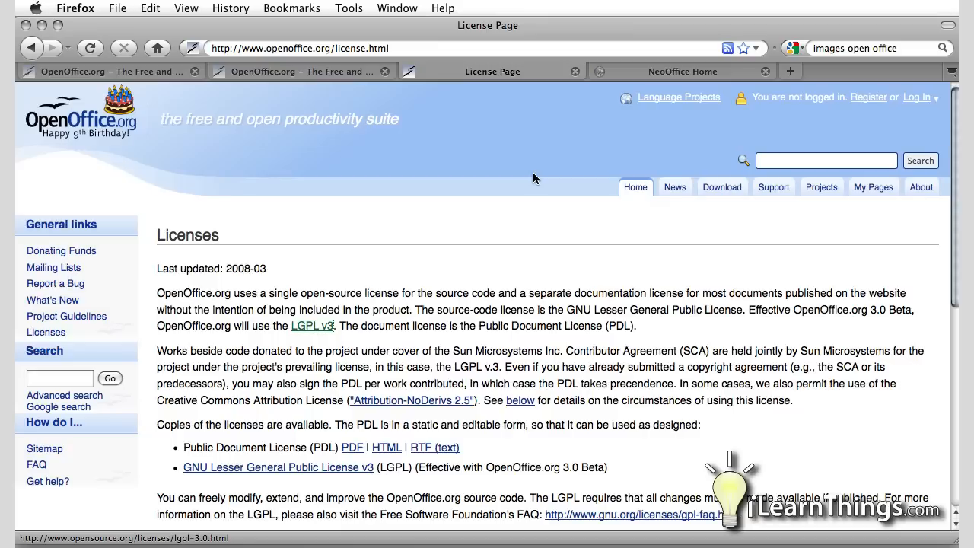
# Switch back to the first tab with the OpenOffice.org home page
pyautogui.click(106, 71)
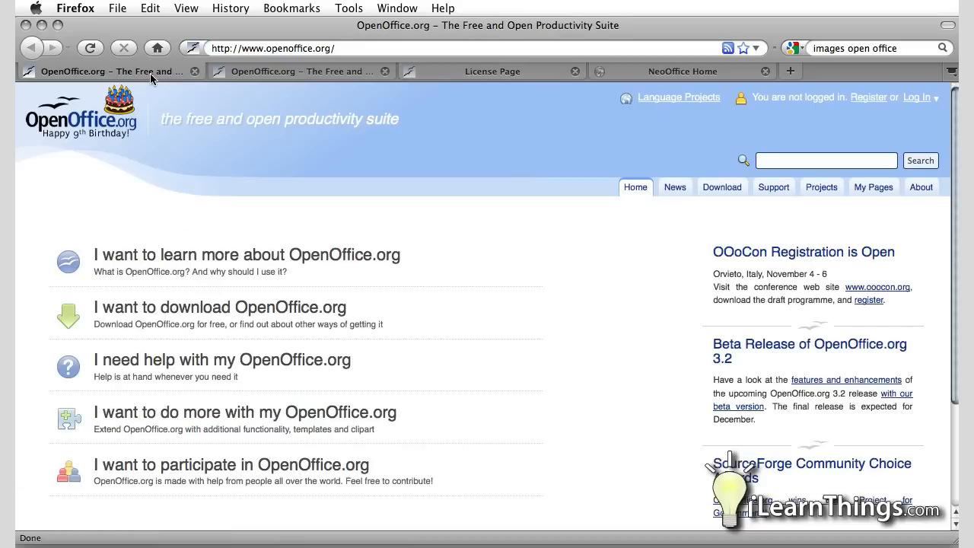
pyautogui.moveTo(233, 308)
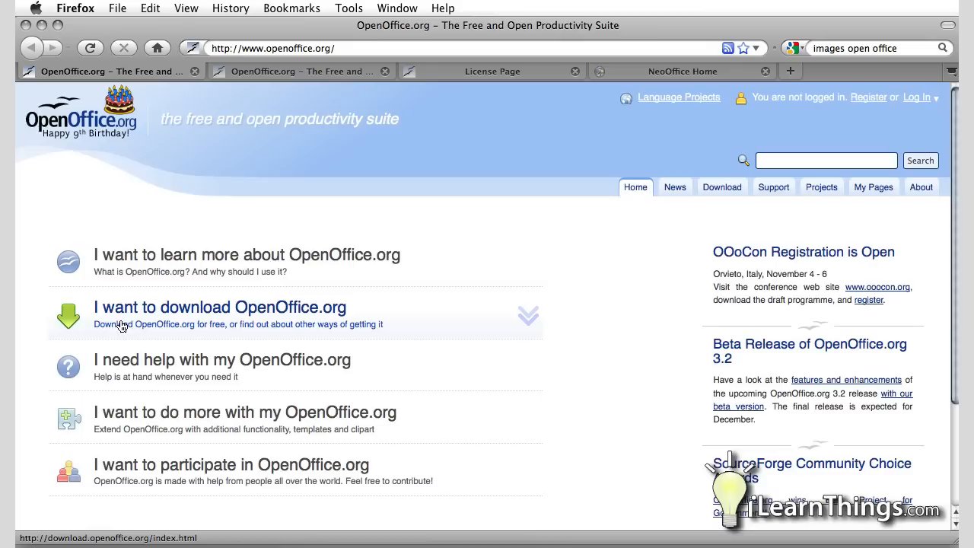
pyautogui.moveTo(211, 309)
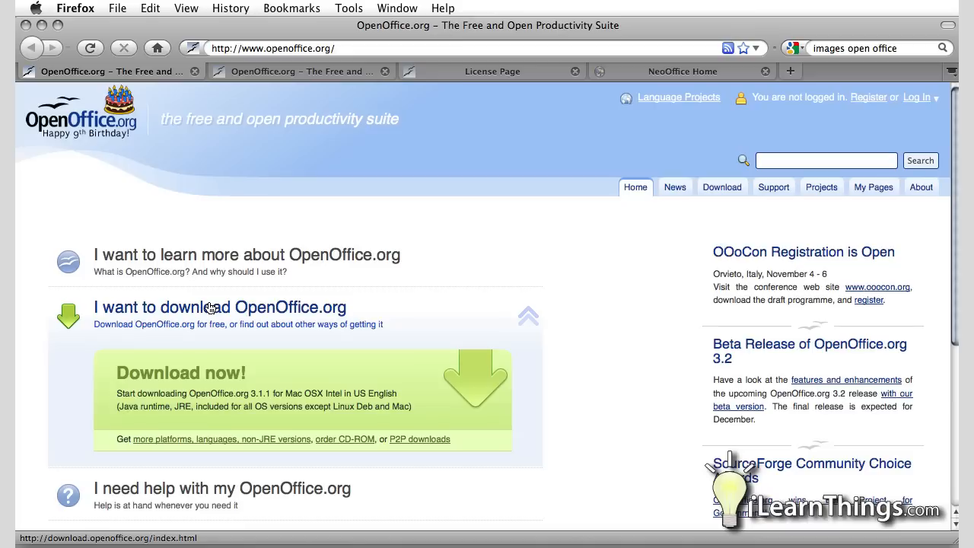
pyautogui.moveTo(409, 449)
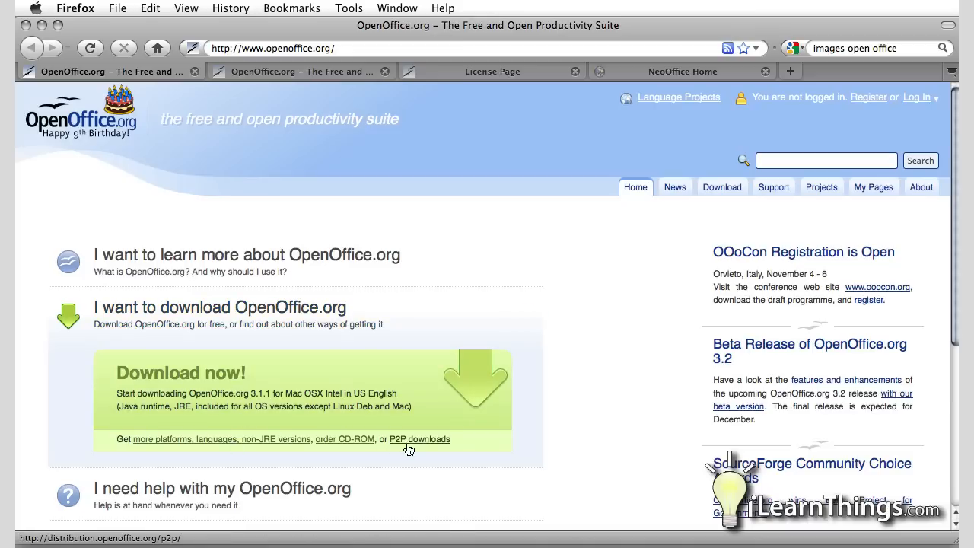
pyautogui.moveTo(263, 441)
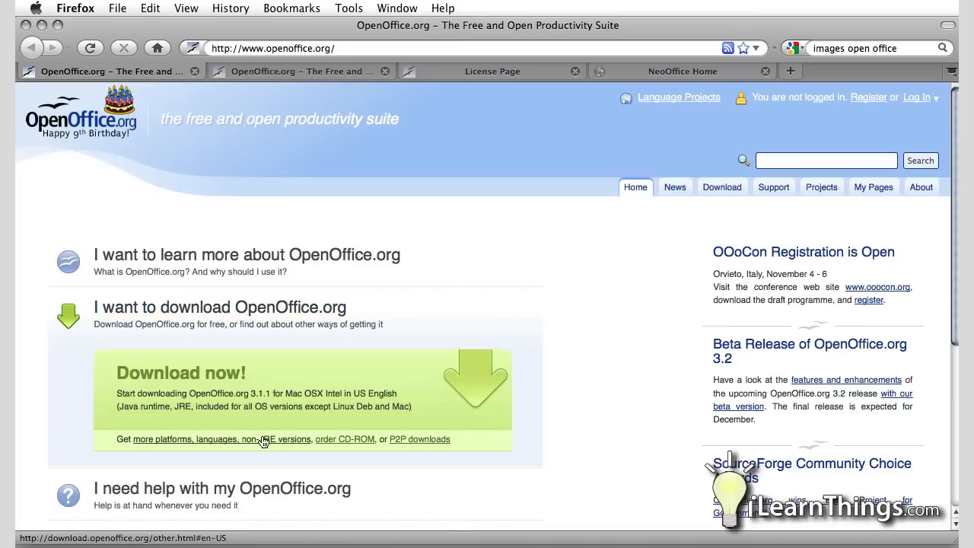
pyautogui.moveTo(336, 443)
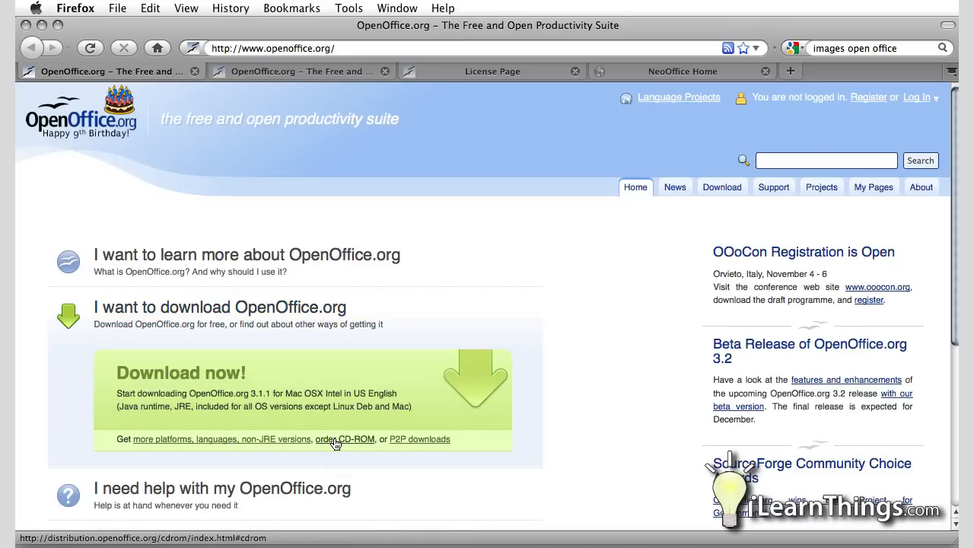
pyautogui.moveTo(335, 443)
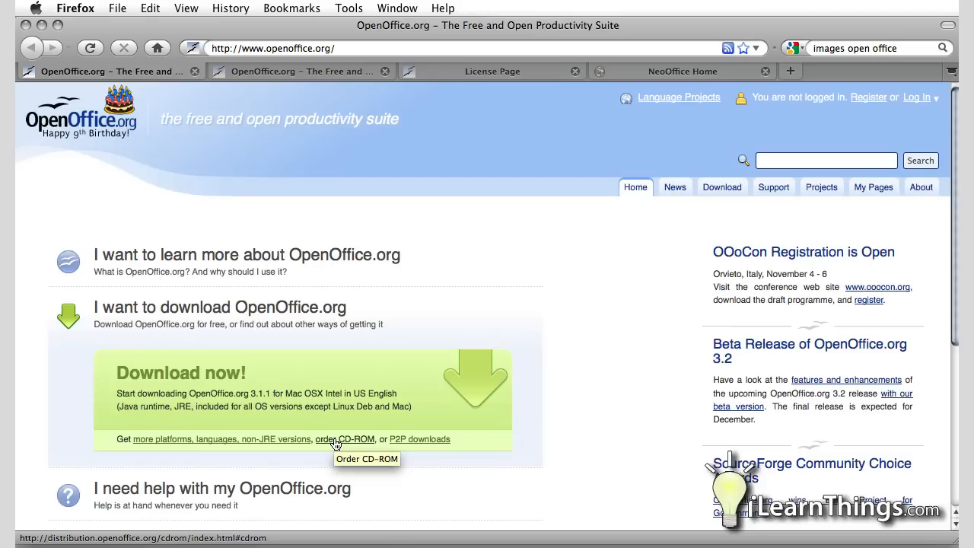
pyautogui.moveTo(396, 443)
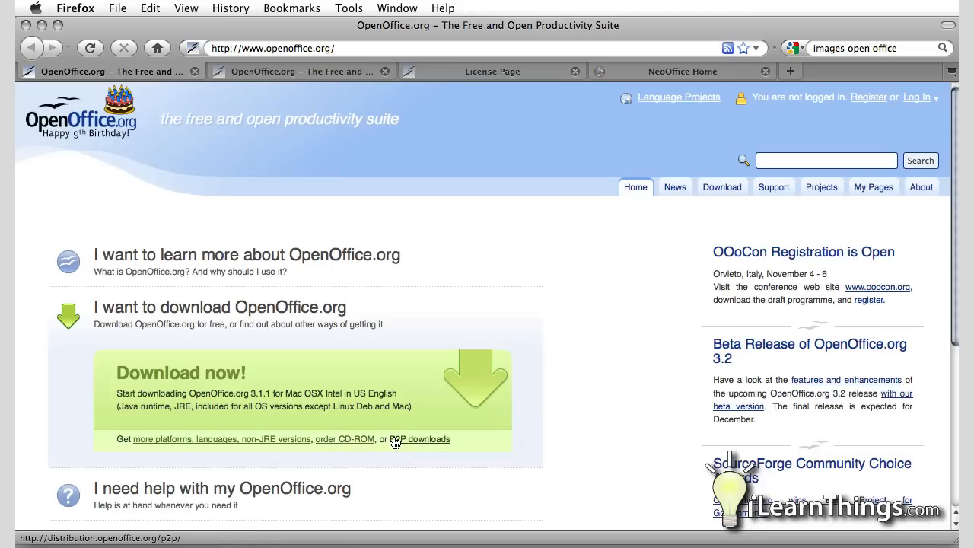
pyautogui.moveTo(182, 447)
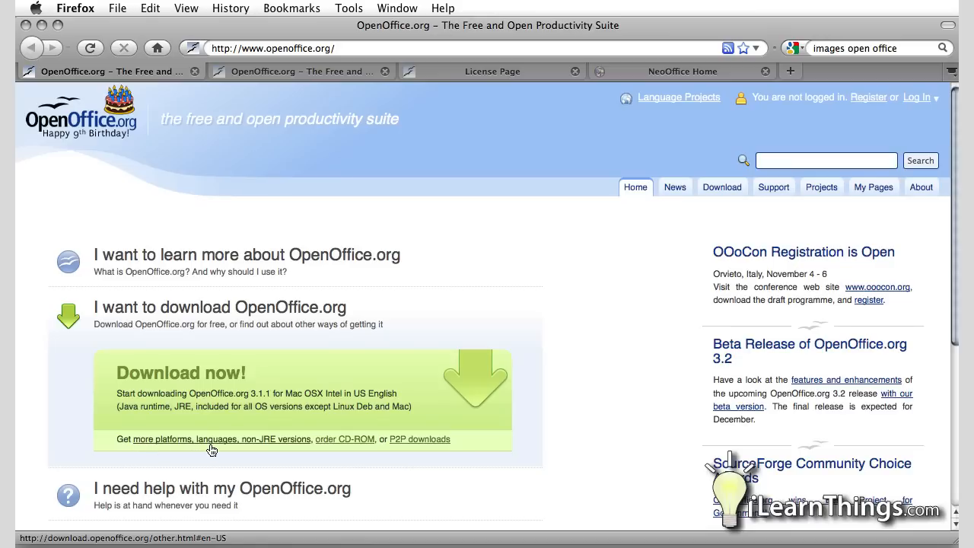
pyautogui.moveTo(249, 446)
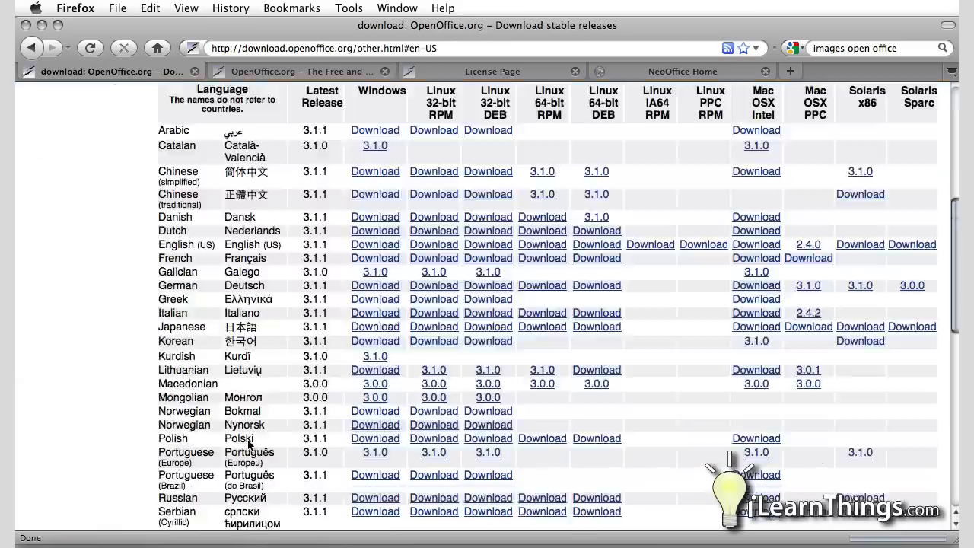
pyautogui.moveTo(546, 457)
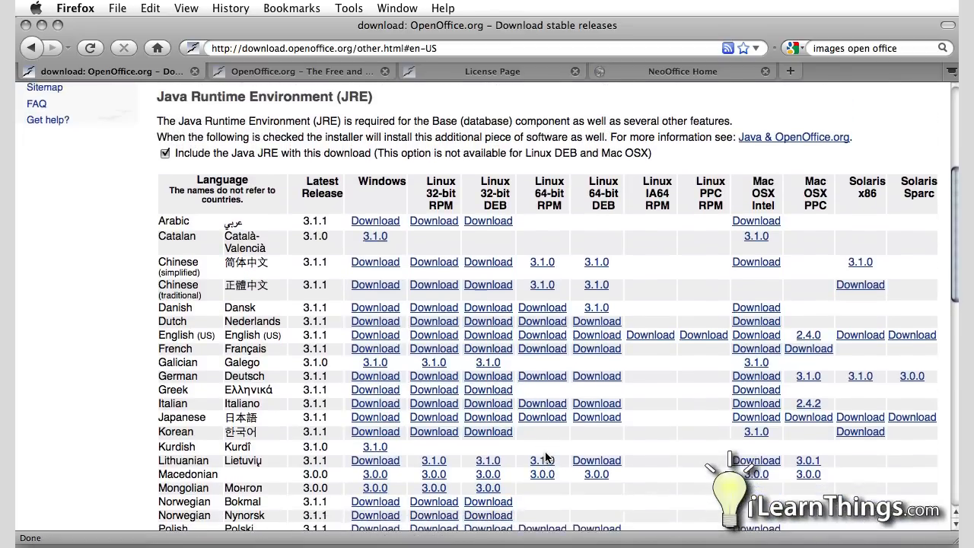
# Scroll down through the stable release download table for 3.1.1
pyautogui.scroll(-3)
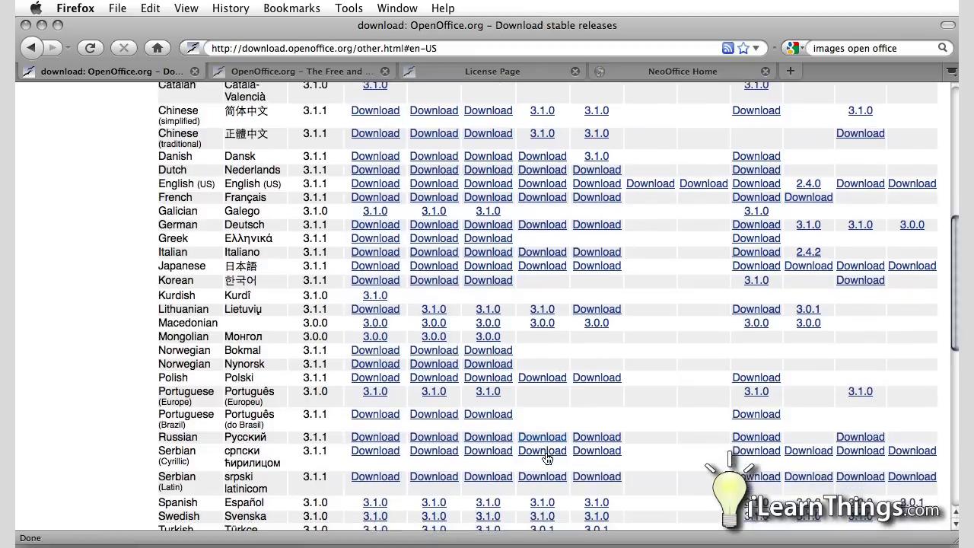
pyautogui.scroll(-3)
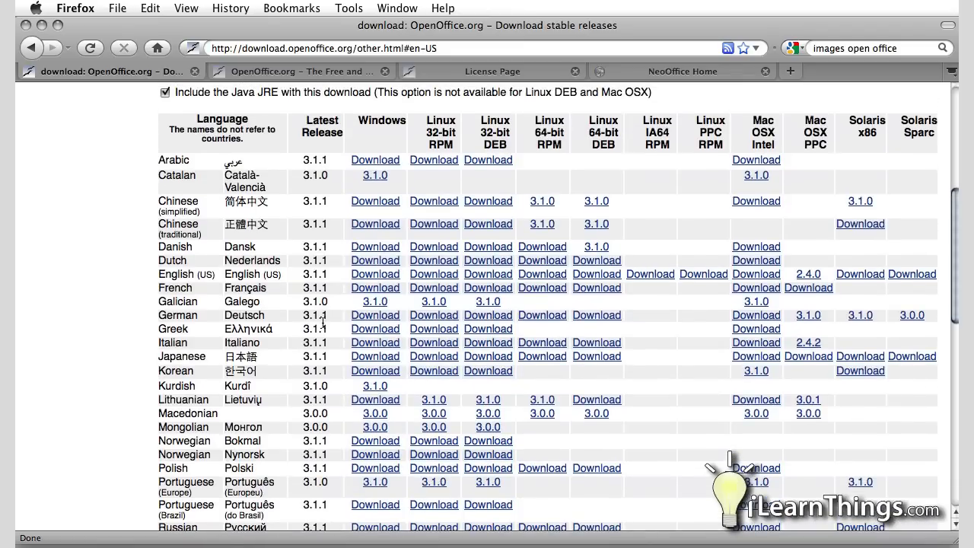
pyautogui.moveTo(326, 274)
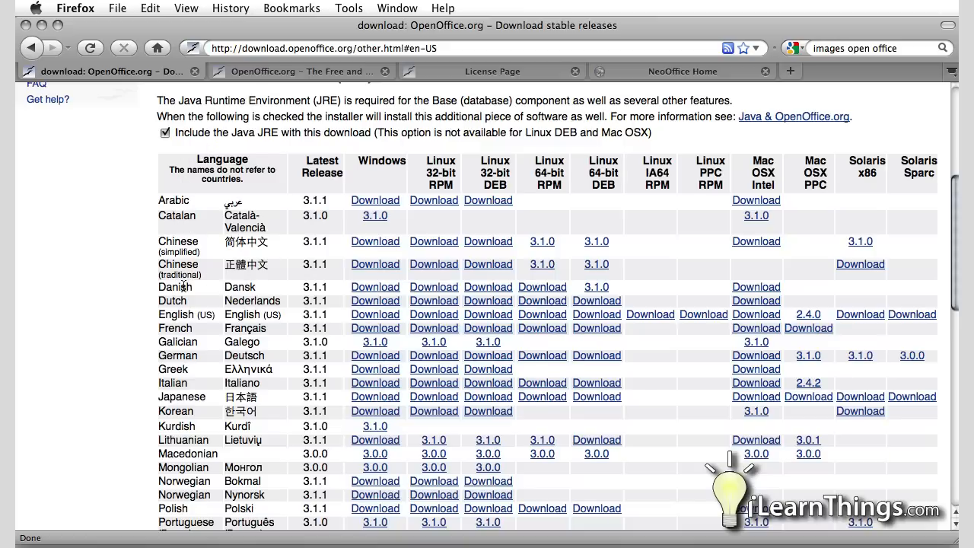
pyautogui.moveTo(155, 320)
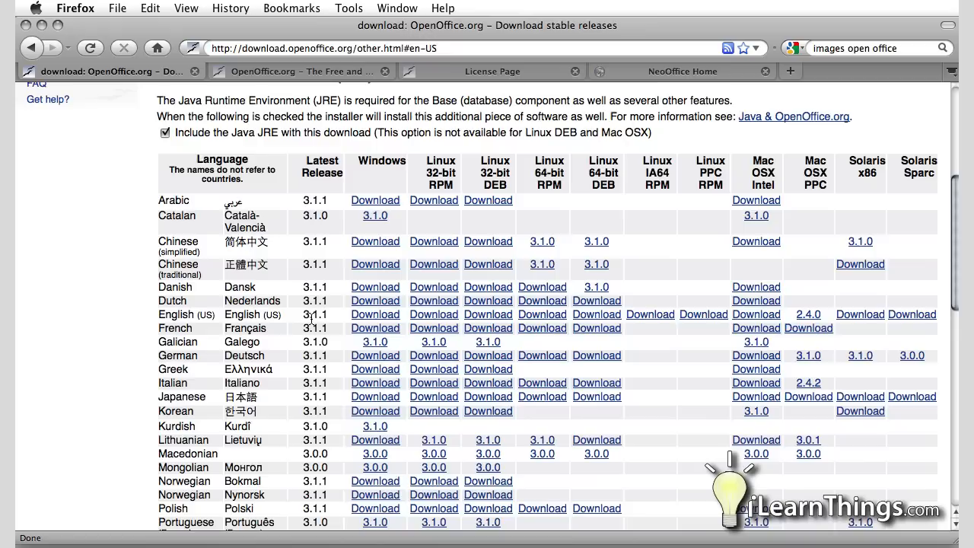
pyautogui.moveTo(428, 218)
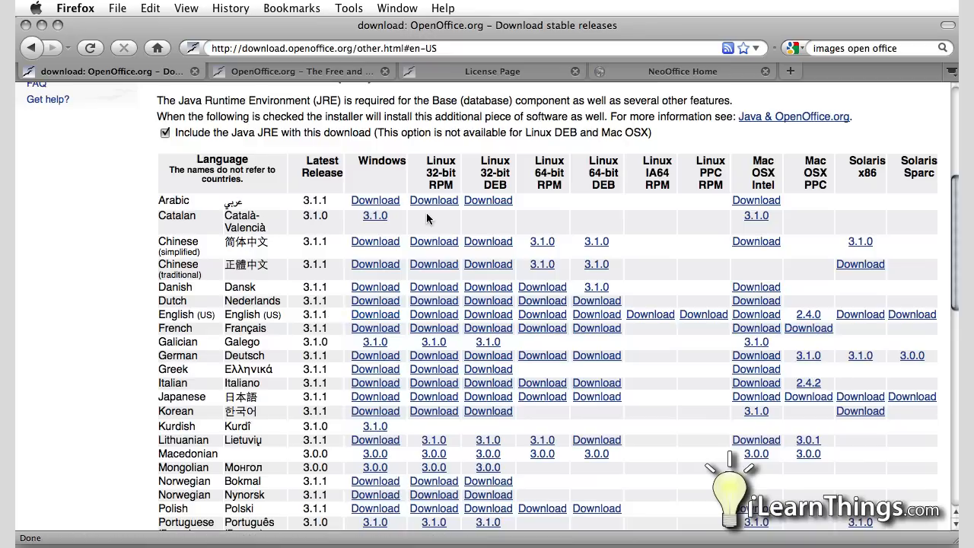
pyautogui.moveTo(190, 303)
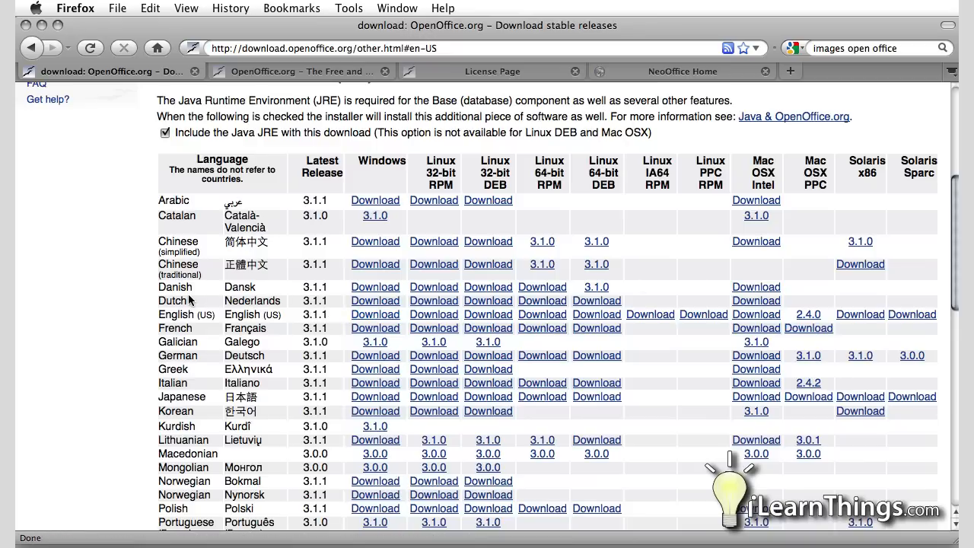
pyautogui.moveTo(746, 316)
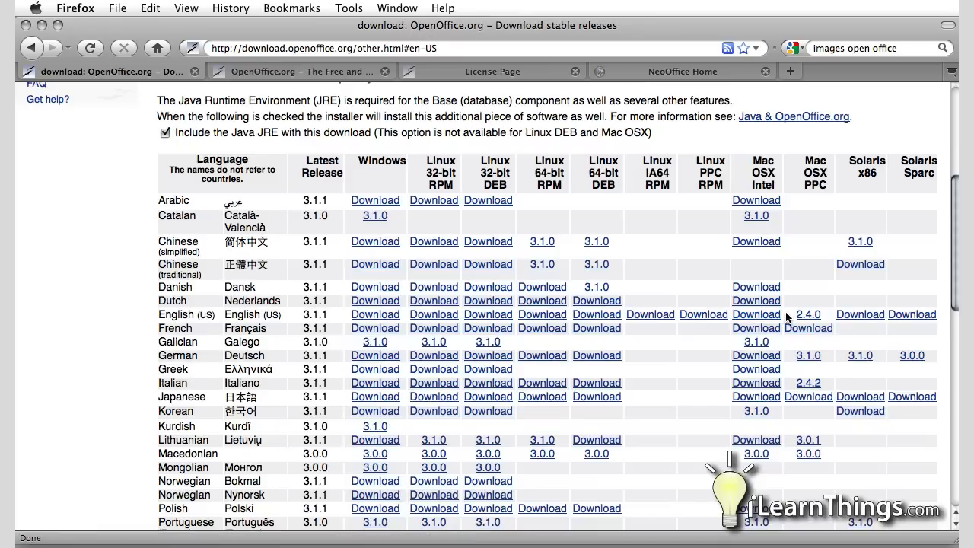
pyautogui.moveTo(801, 316)
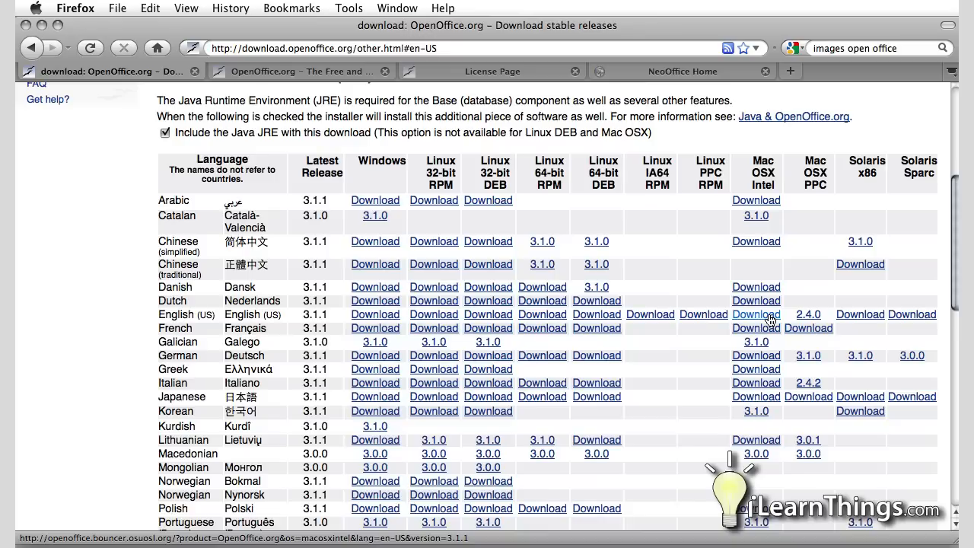
pyautogui.moveTo(757, 321)
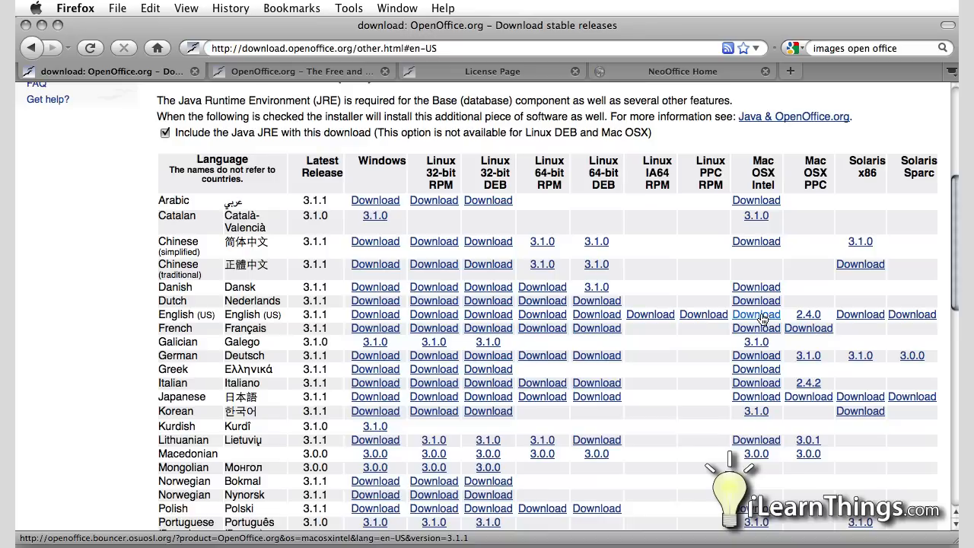
# Download the English (US) Mac OS X Intel installer and confirm saving the file
pyautogui.click(756, 315)
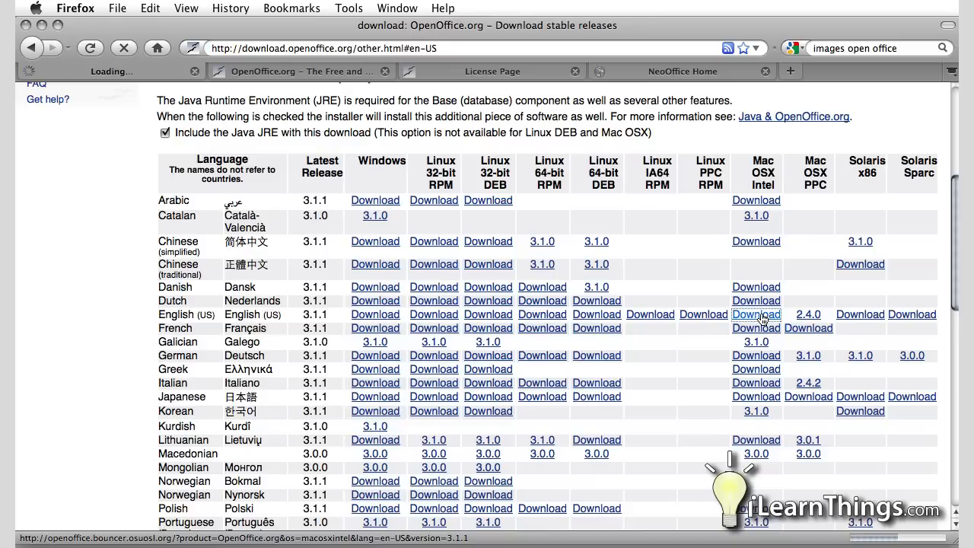
pyautogui.click(756, 315)
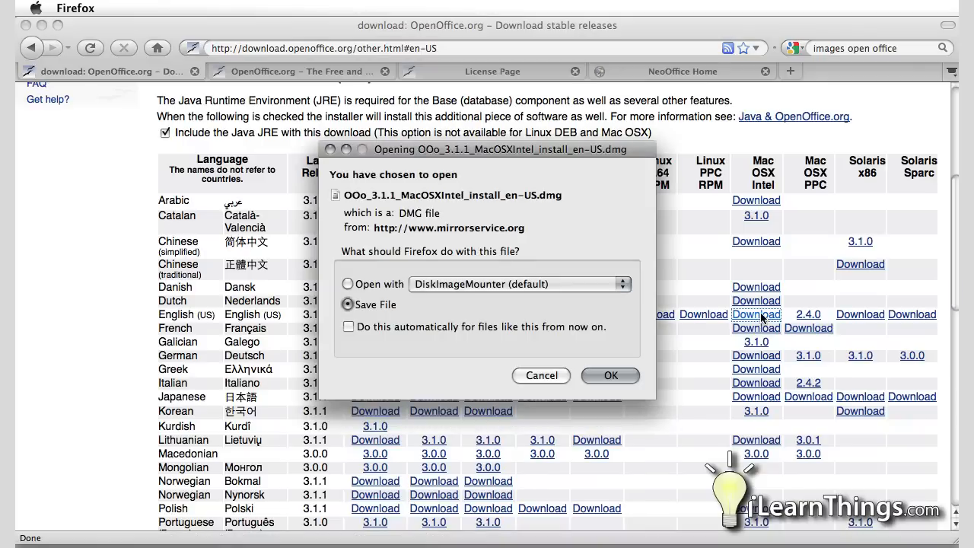
pyautogui.moveTo(372, 328)
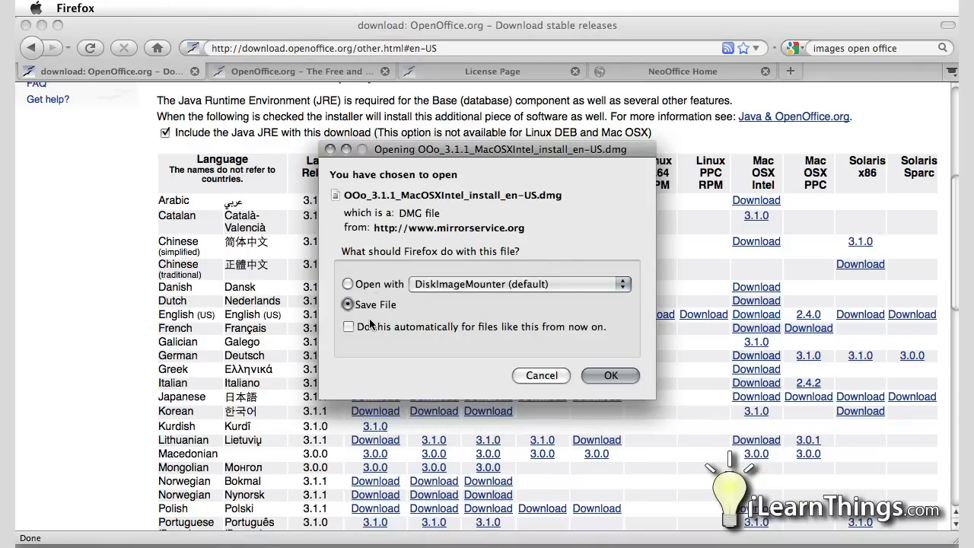
pyautogui.moveTo(612, 375)
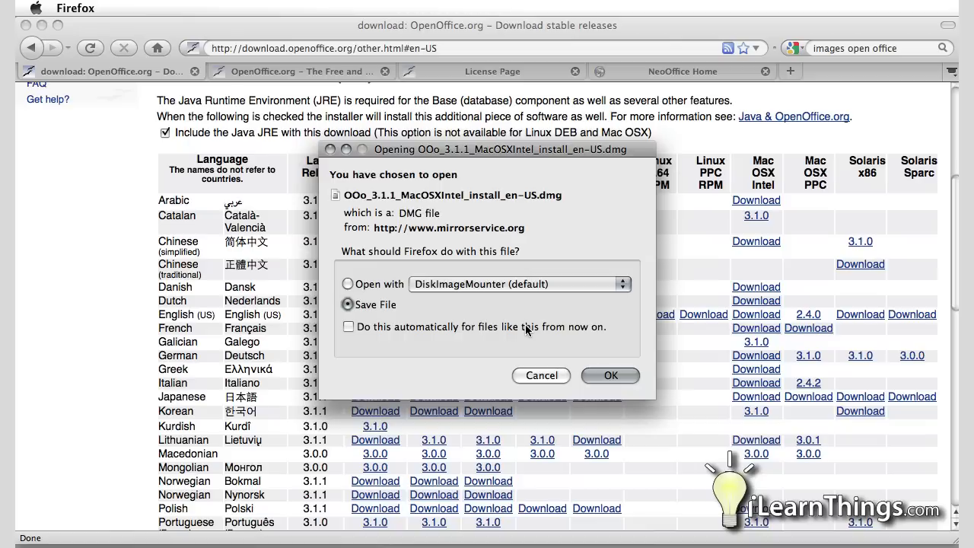
pyautogui.moveTo(610, 376)
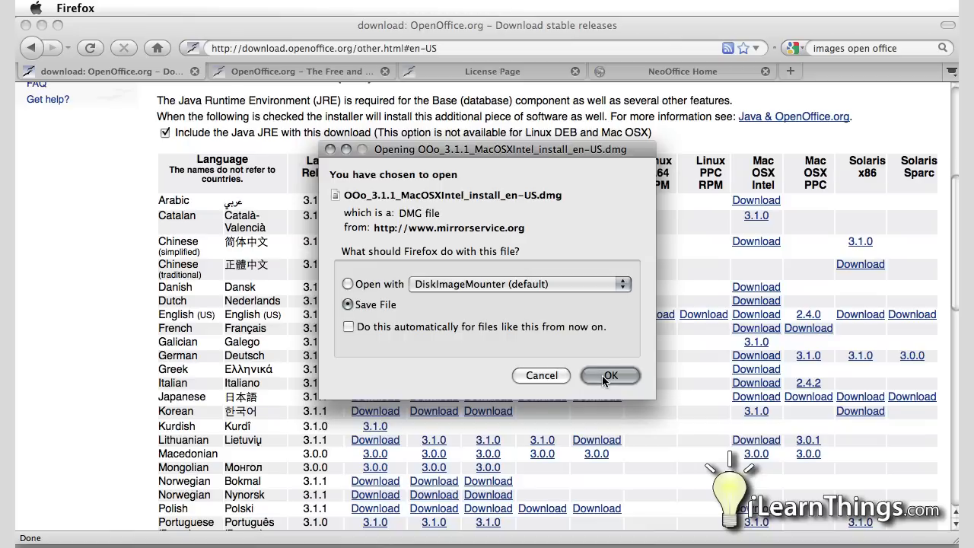
pyautogui.click(611, 376)
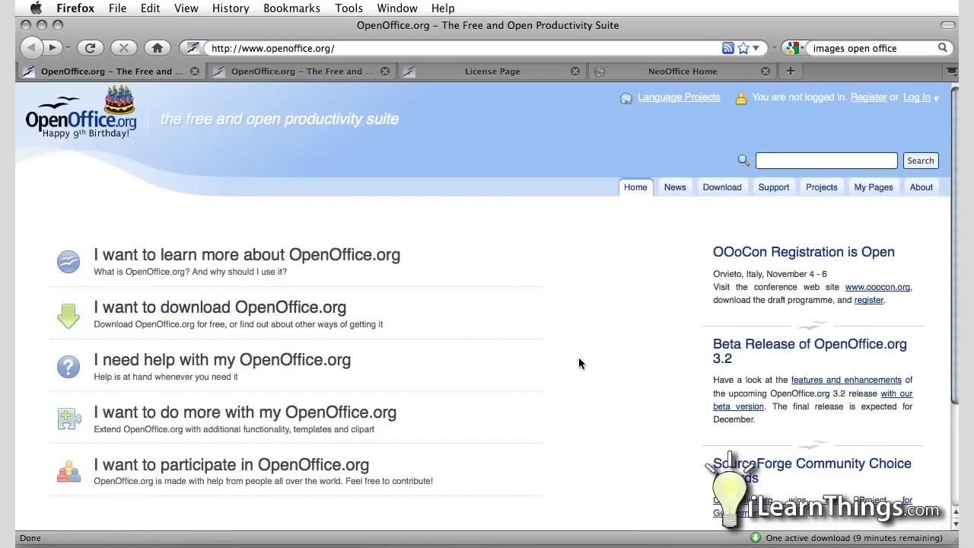
pyautogui.moveTo(196, 314)
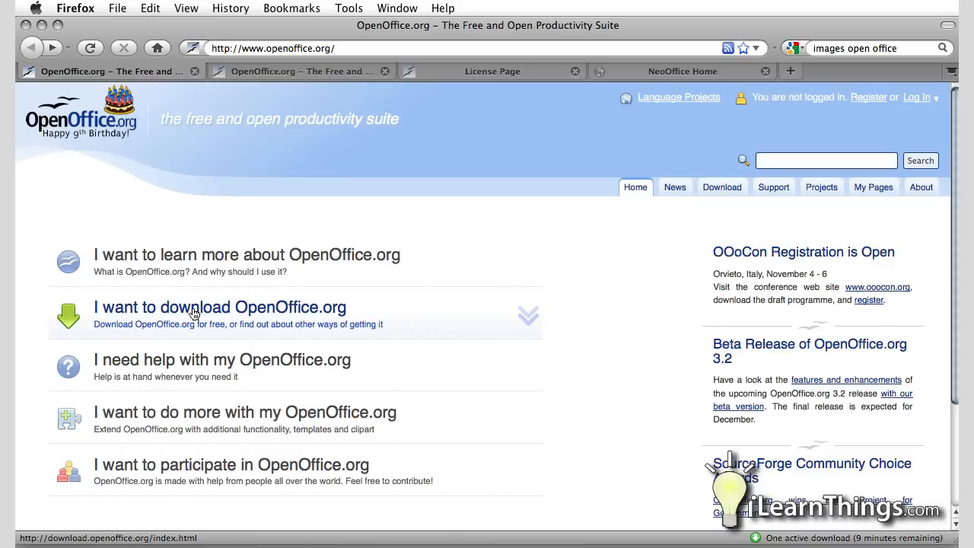
# Open the 'You are about to download' page, cancelling the duplicate installer save
pyautogui.click(218, 307)
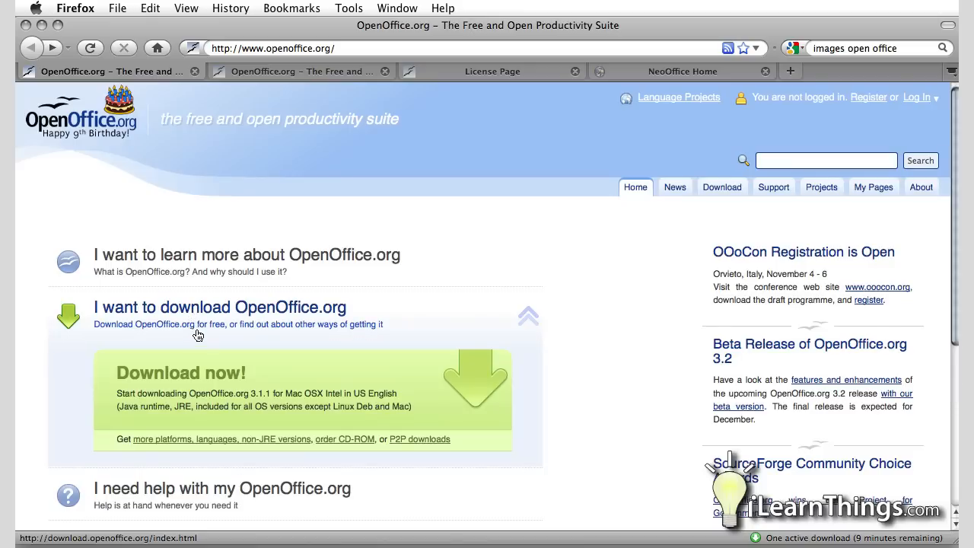
pyautogui.click(181, 374)
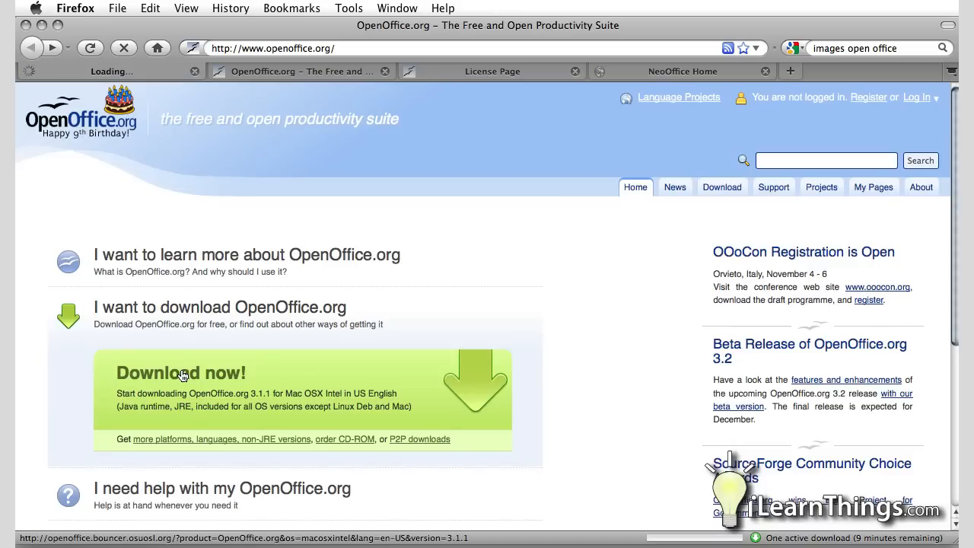
pyautogui.click(181, 373)
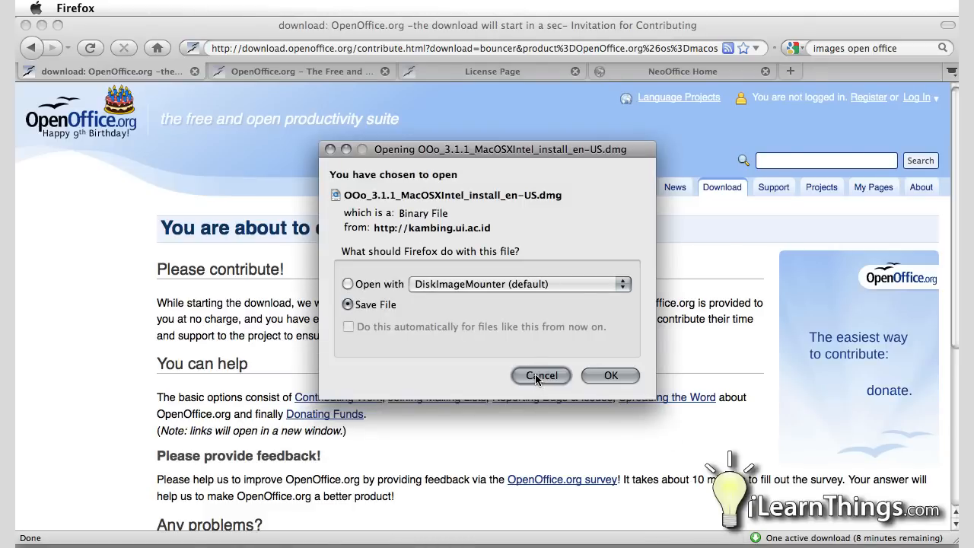
pyautogui.click(540, 376)
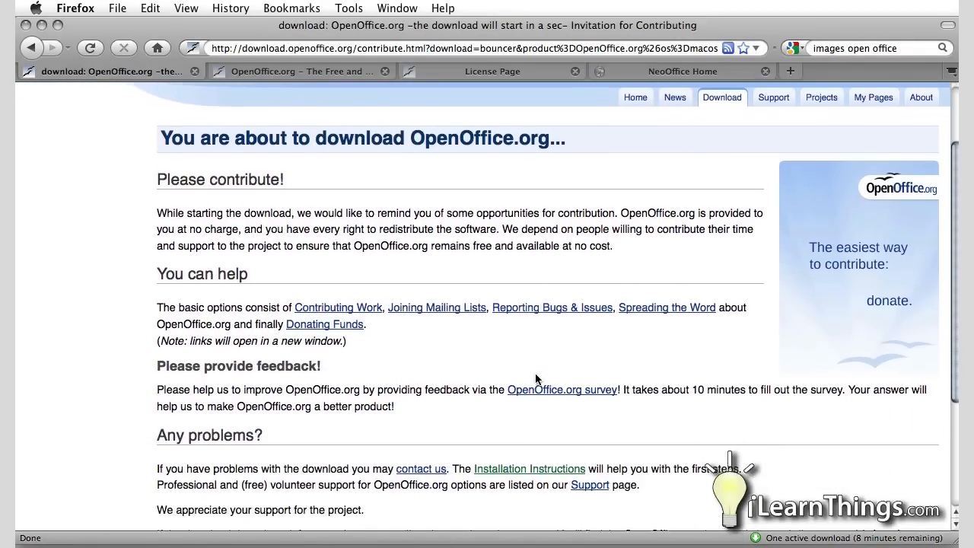
pyautogui.scroll(-3)
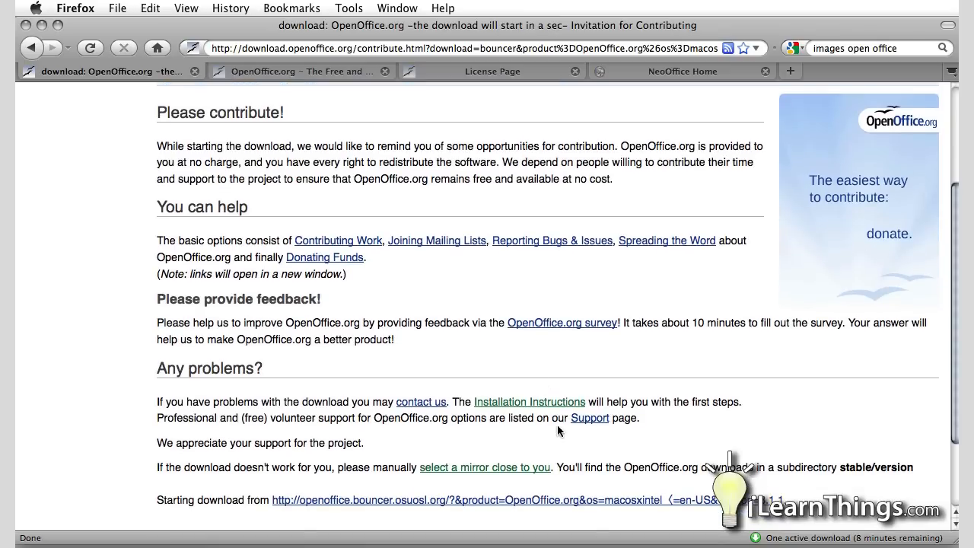
pyautogui.moveTo(510, 408)
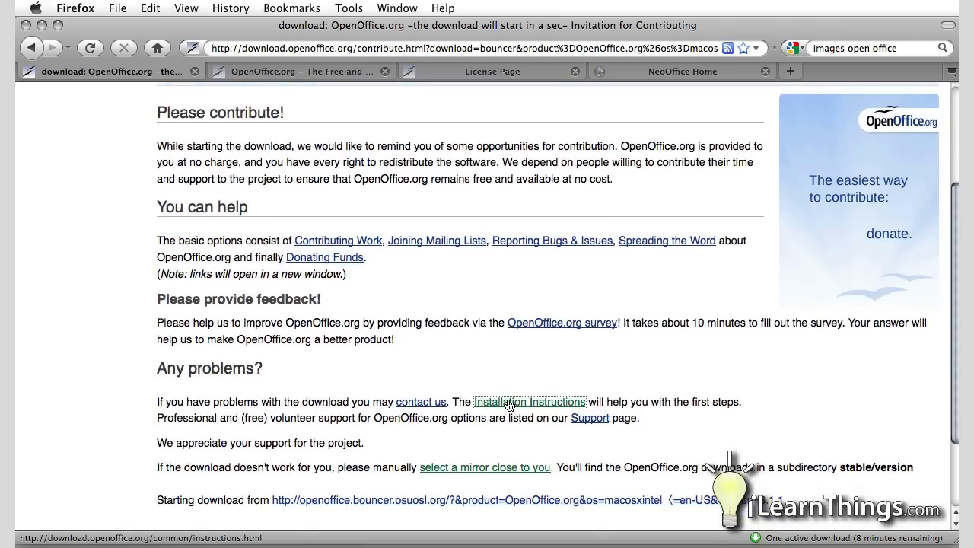
# Open the Installation Instructions page and scroll through it
pyautogui.click(529, 401)
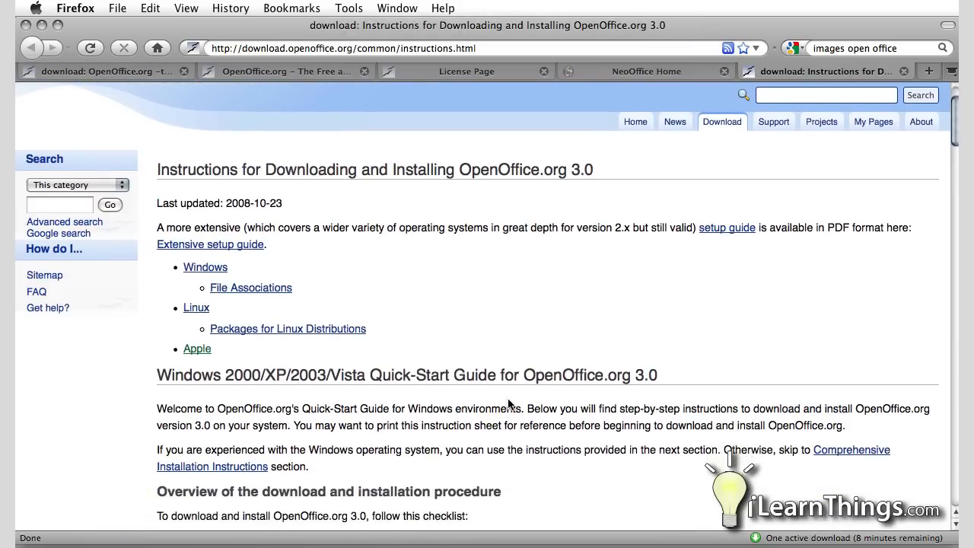
pyautogui.scroll(-3)
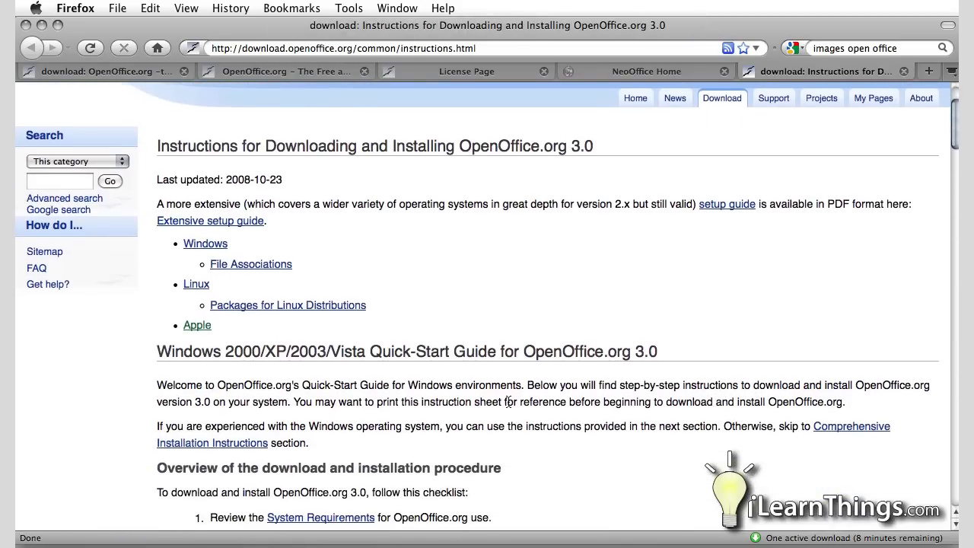
pyautogui.scroll(-3)
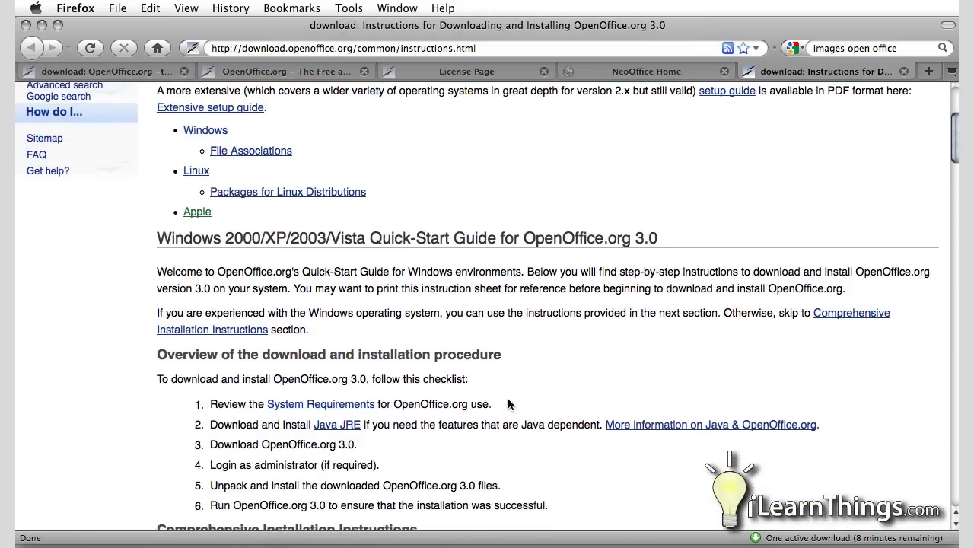
pyautogui.scroll(-3)
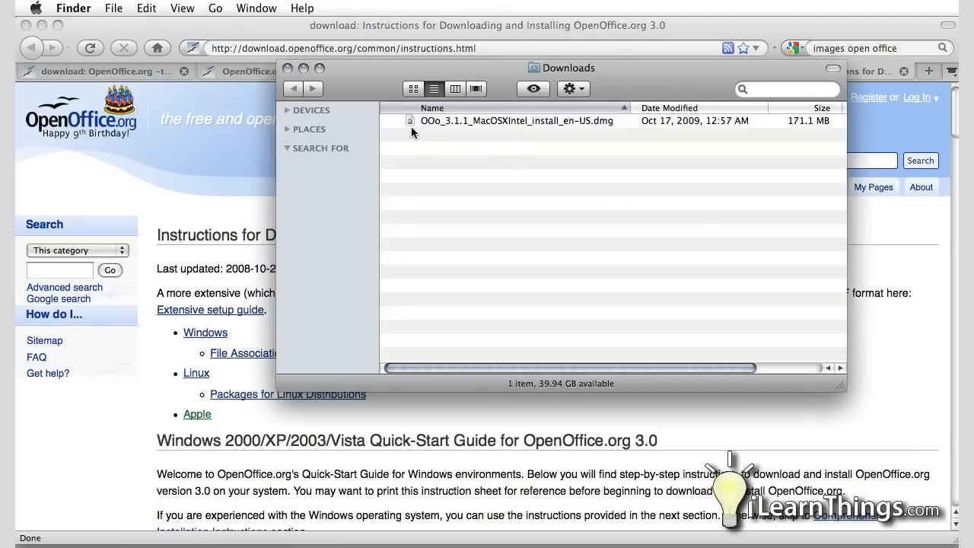
# Mount the OpenOffice.org 3.1.1 disk image and drag the app into Applications, authenticating
pyautogui.click(517, 121)
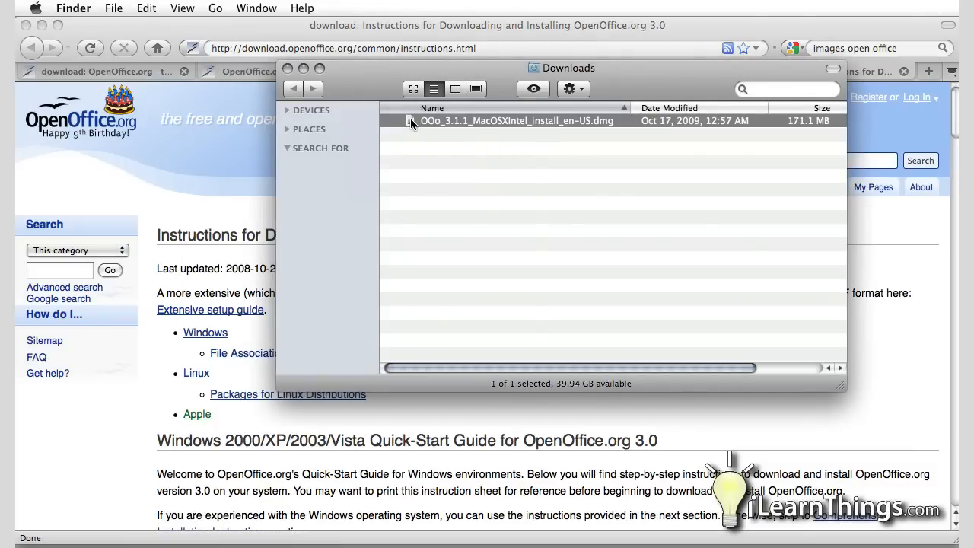
pyautogui.doubleClick(516, 120)
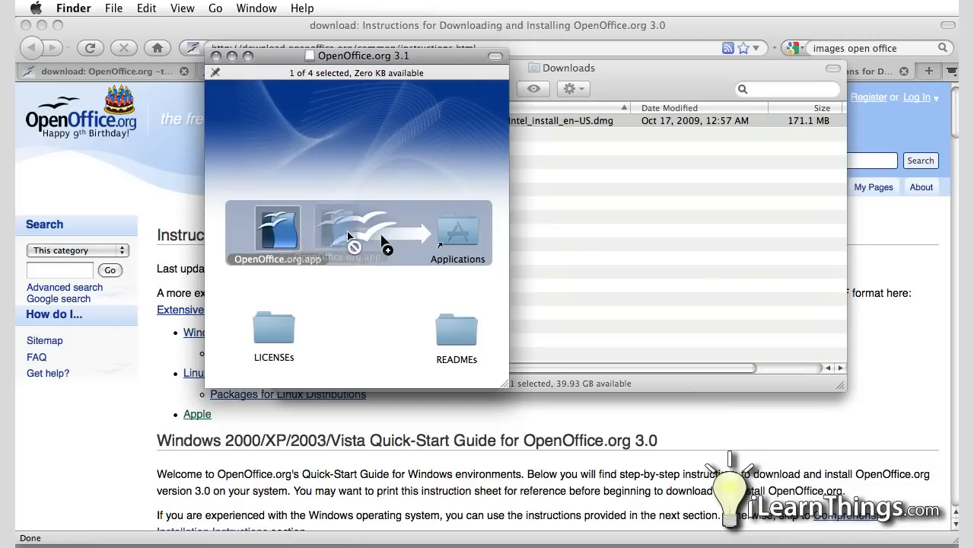
pyautogui.moveTo(278, 229); pyautogui.dragTo(457, 236)
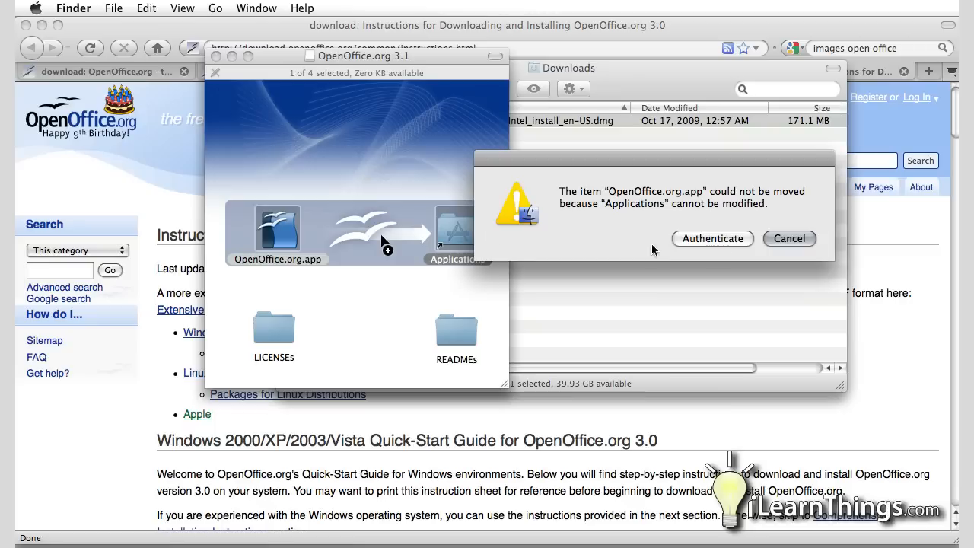
pyautogui.click(712, 238)
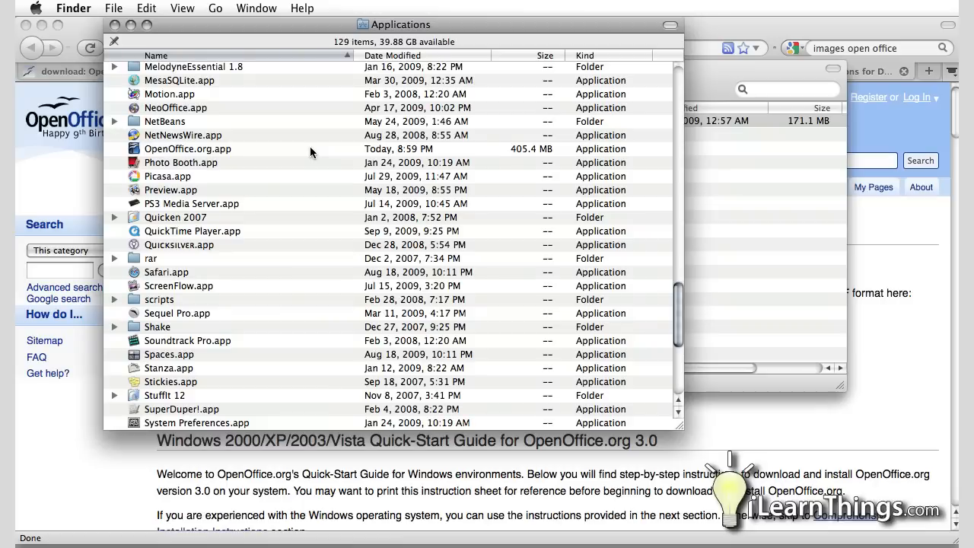
pyautogui.moveTo(137, 159)
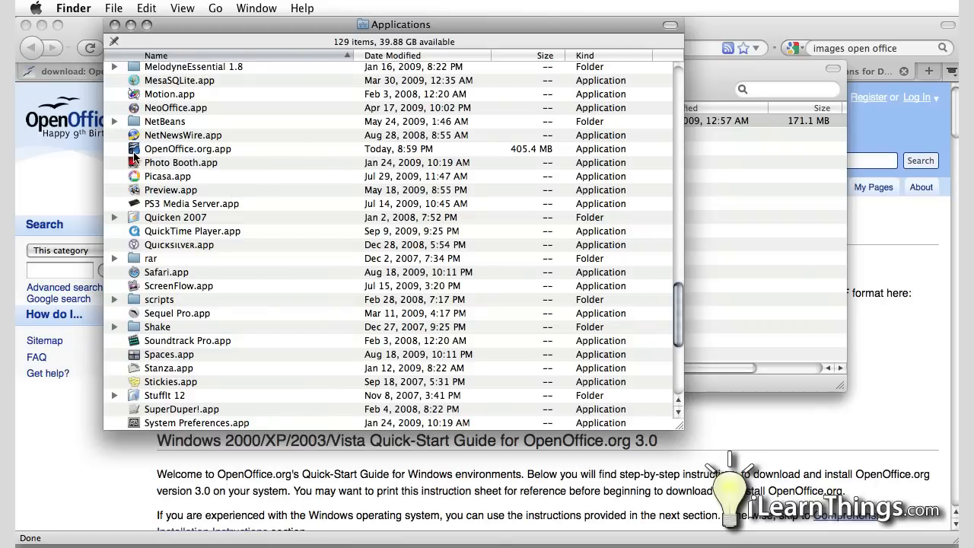
pyautogui.moveTo(181, 150)
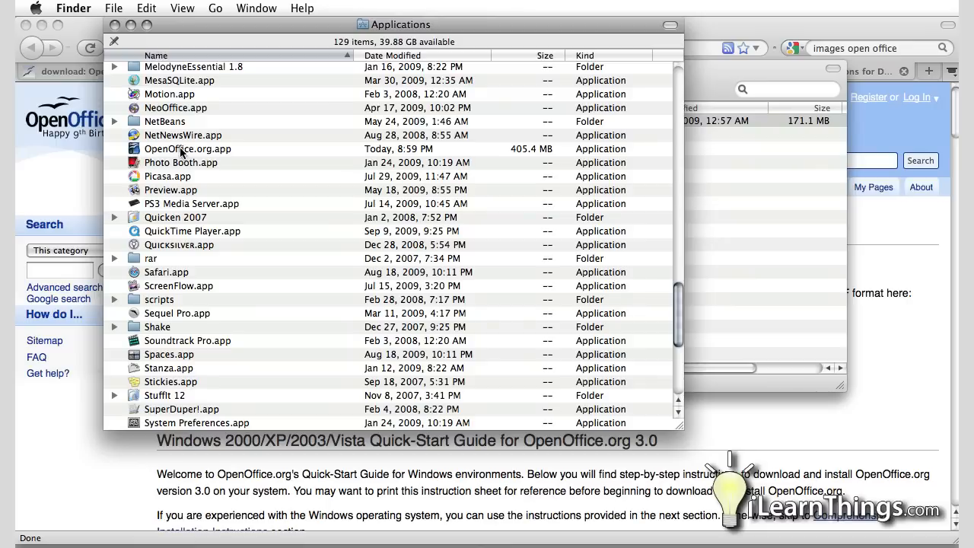
# Double-click OpenOffice.org.app in the Applications folder to launch it
pyautogui.doubleClick(187, 148)
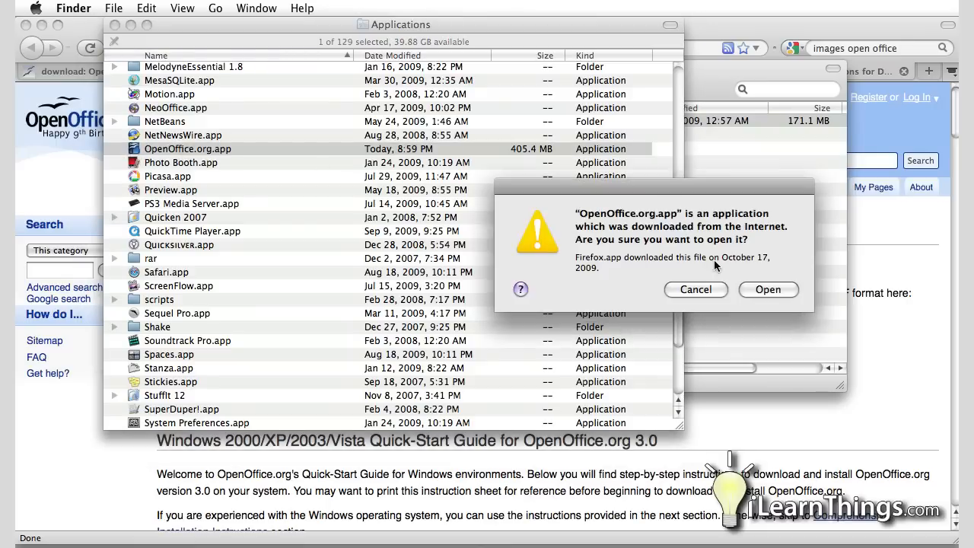
pyautogui.moveTo(726, 271)
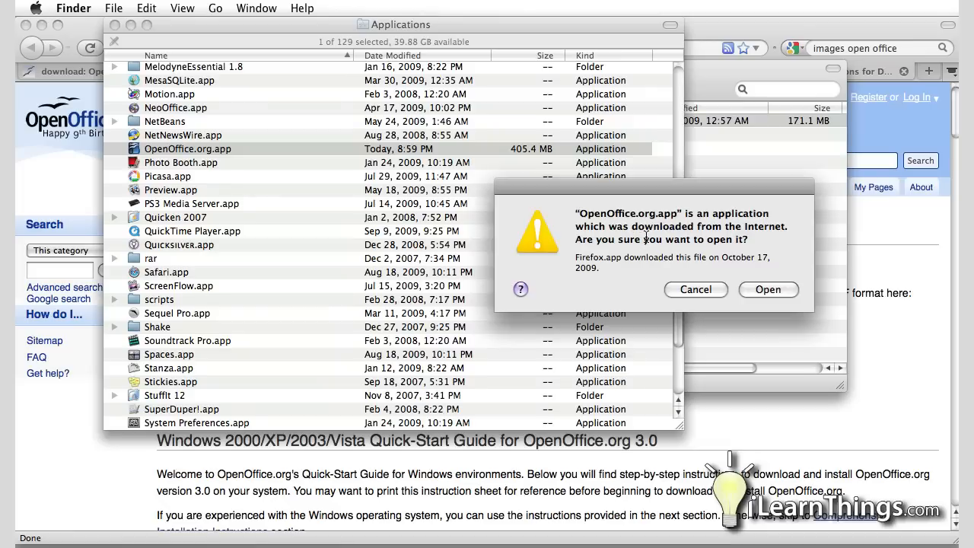
pyautogui.moveTo(706, 251)
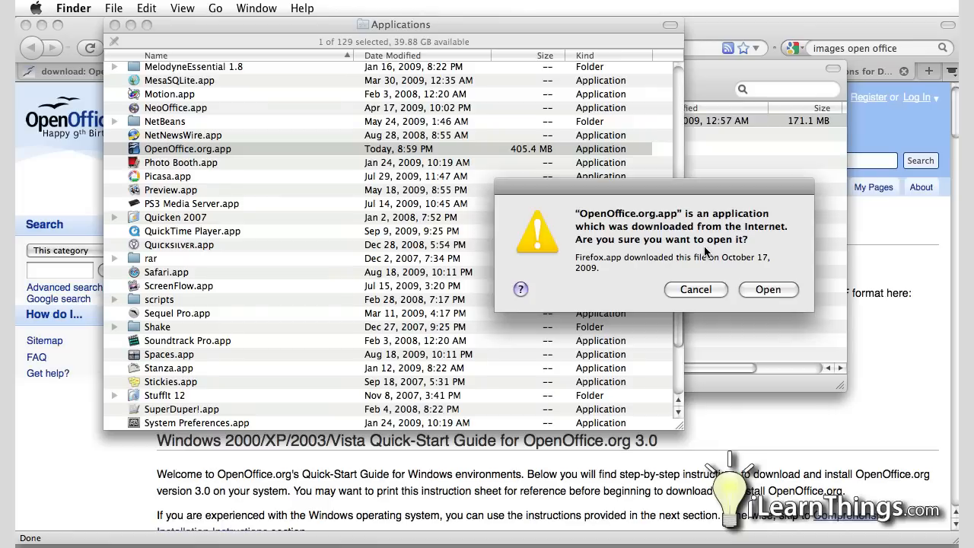
pyautogui.moveTo(769, 290)
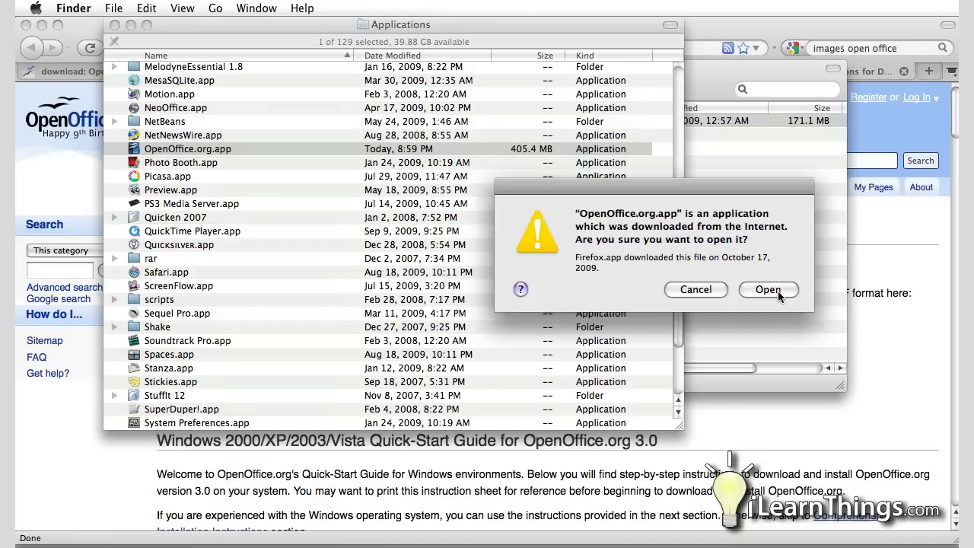
# Click Open in the Internet-download warning for OpenOffice.org.app
pyautogui.click(769, 290)
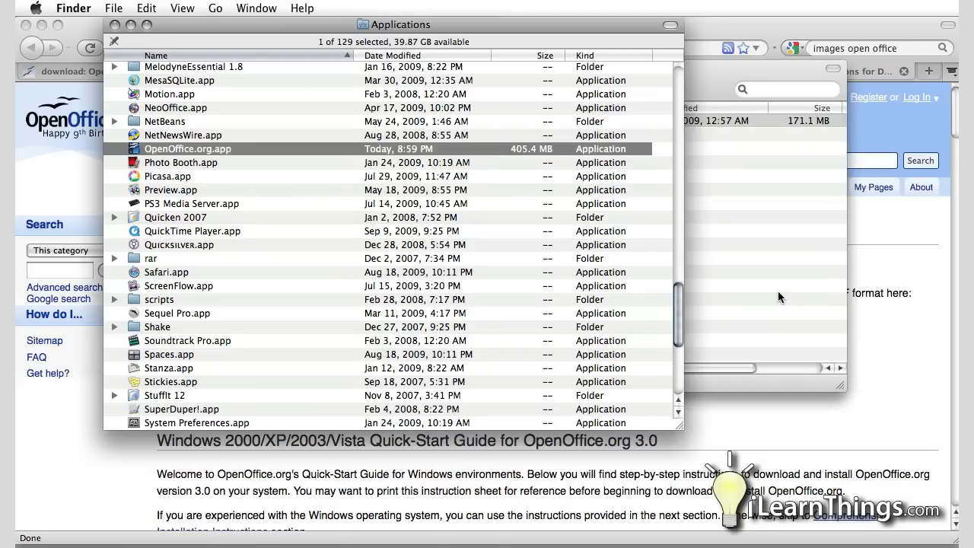
# Launch OpenOffice.org.app and choose Text Document on the Welcome screen
pyautogui.doubleClick(186, 148)
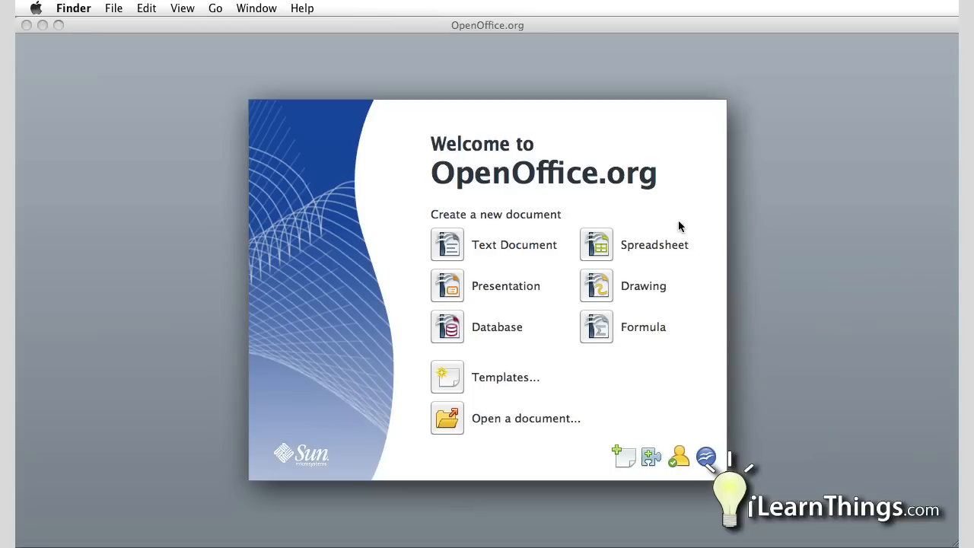
pyautogui.moveTo(381, 187)
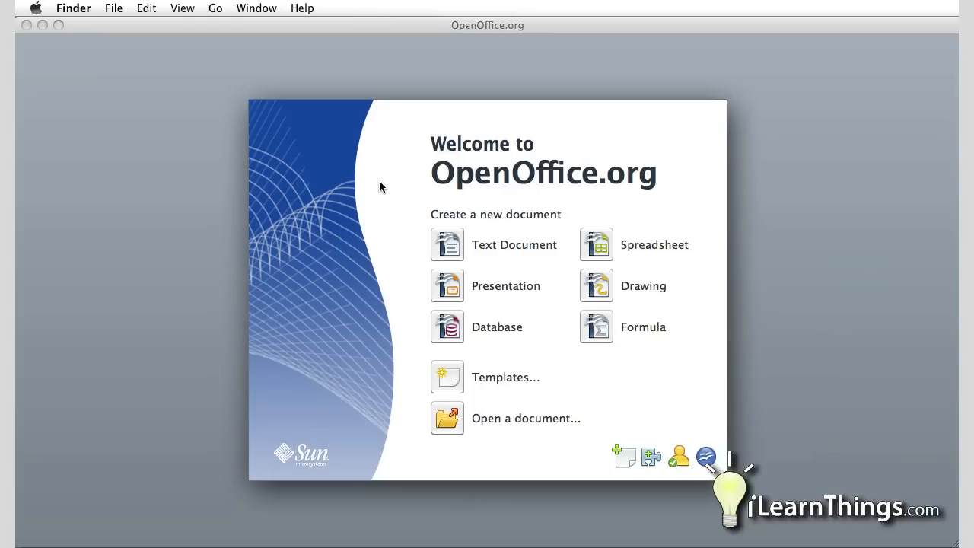
pyautogui.moveTo(489, 244)
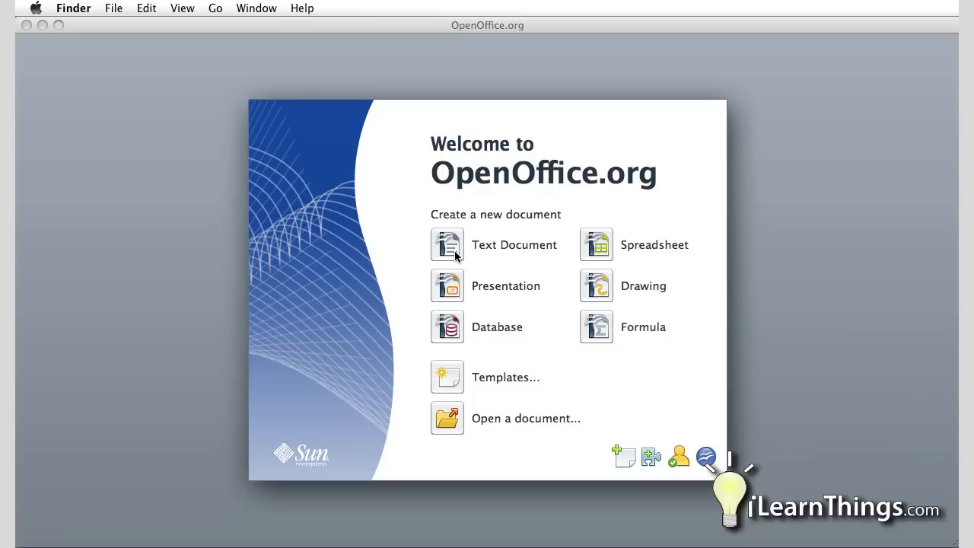
pyautogui.moveTo(557, 258)
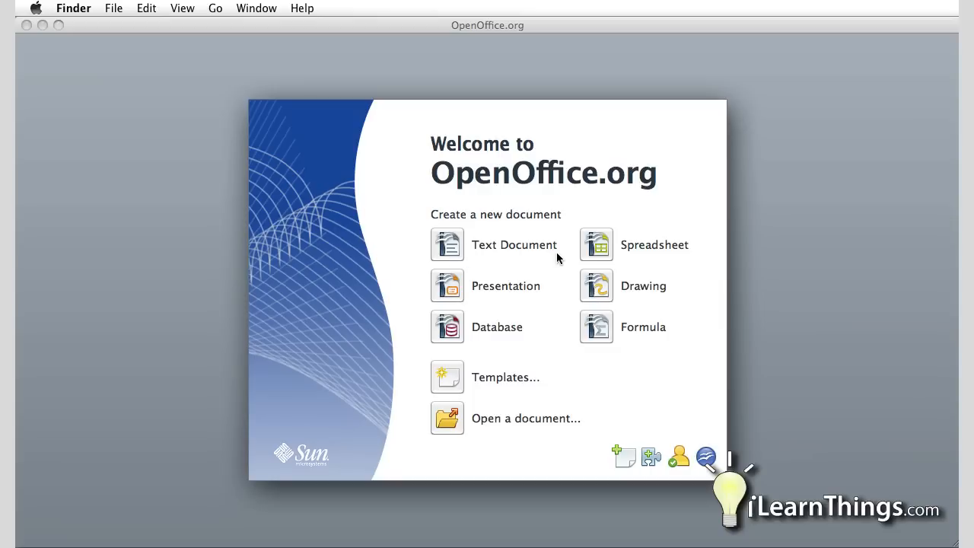
pyautogui.moveTo(430, 325)
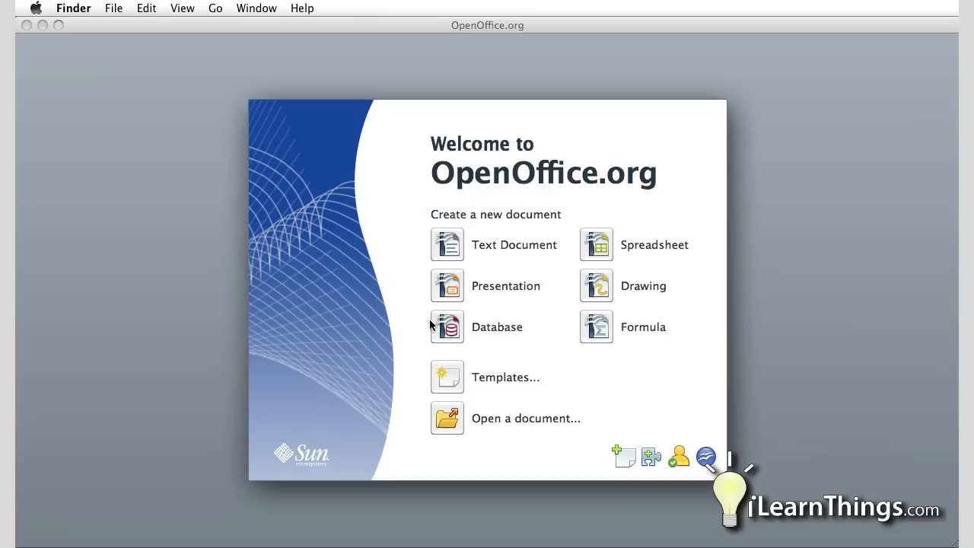
pyautogui.moveTo(423, 249)
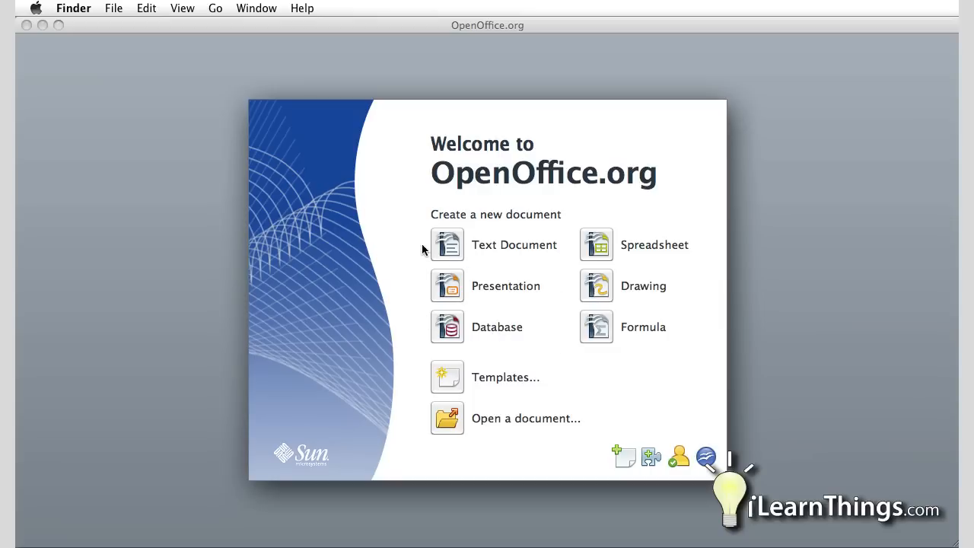
pyautogui.moveTo(430, 249)
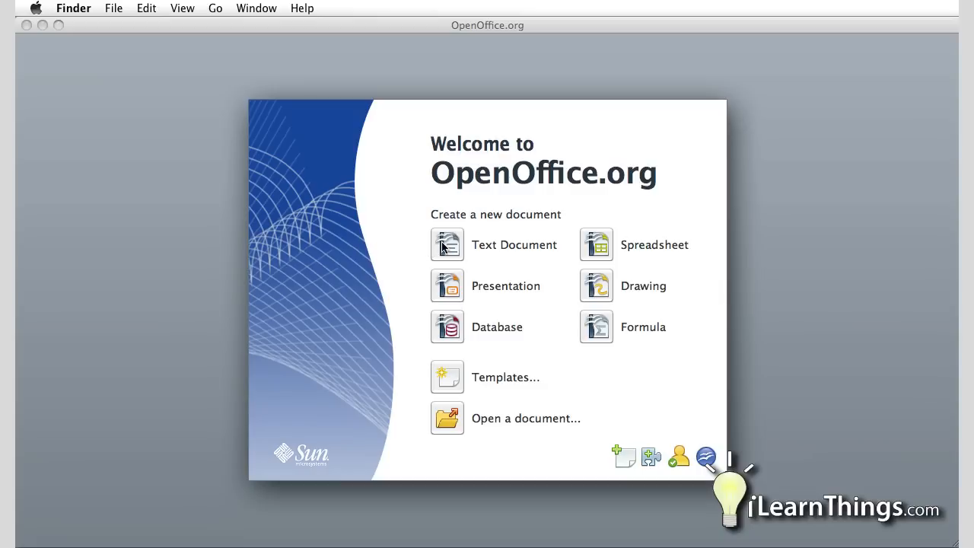
pyautogui.moveTo(435, 326)
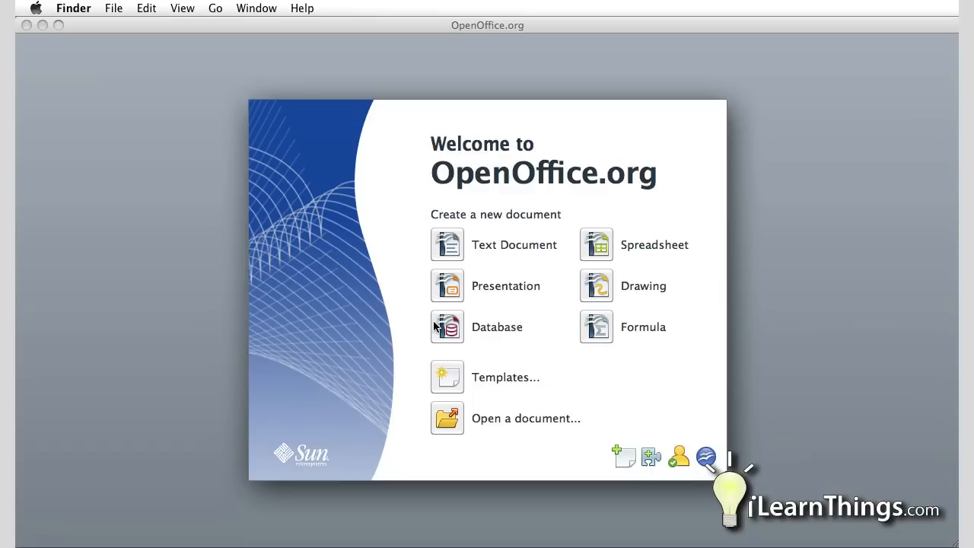
pyautogui.moveTo(626, 299)
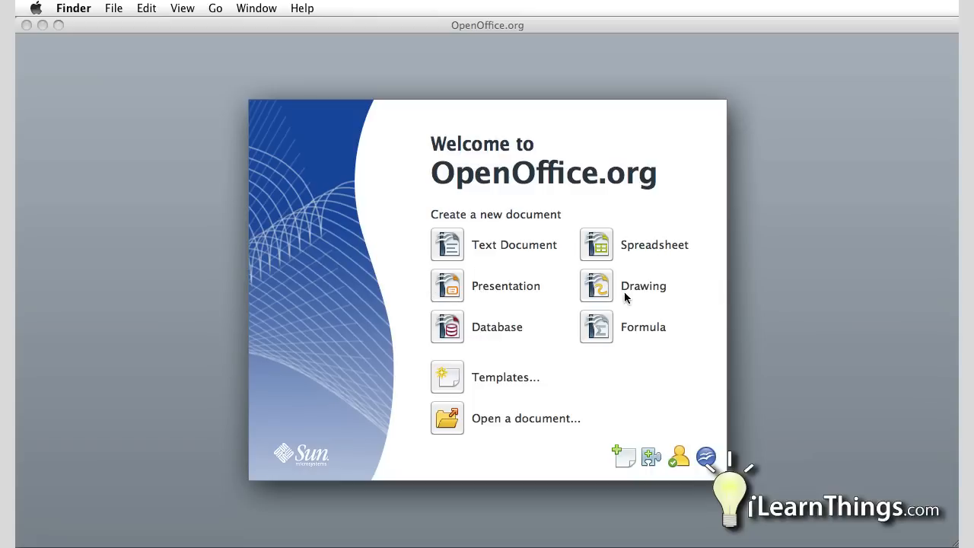
pyautogui.moveTo(642, 338)
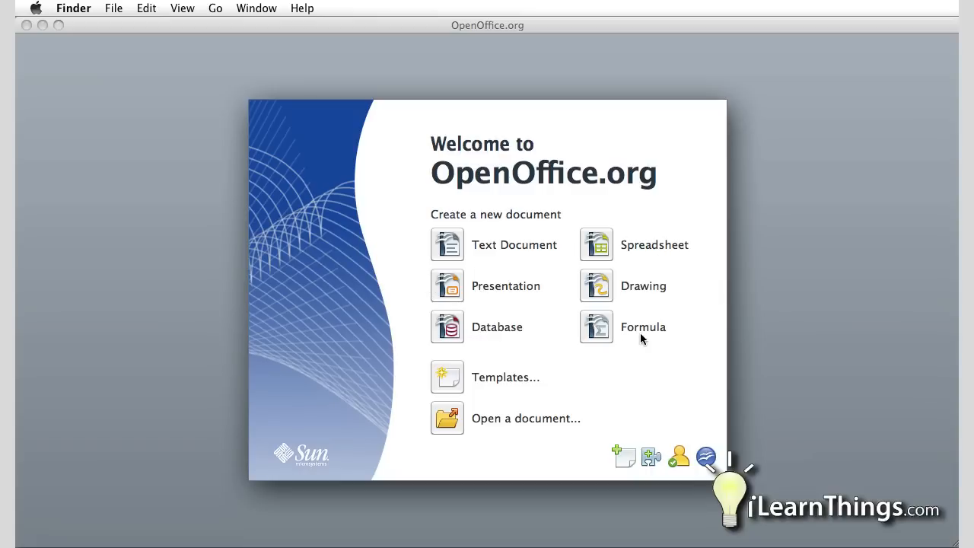
pyautogui.moveTo(449, 253)
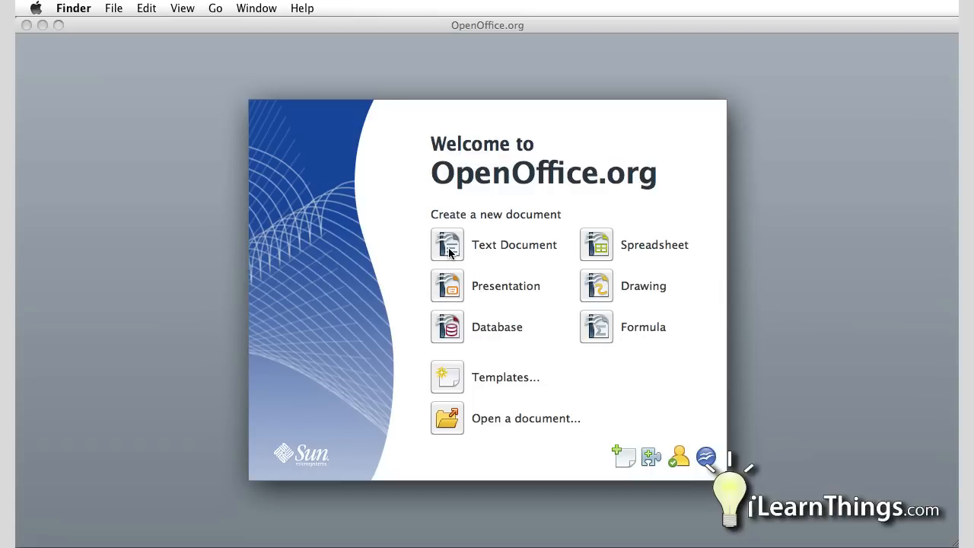
pyautogui.moveTo(467, 337)
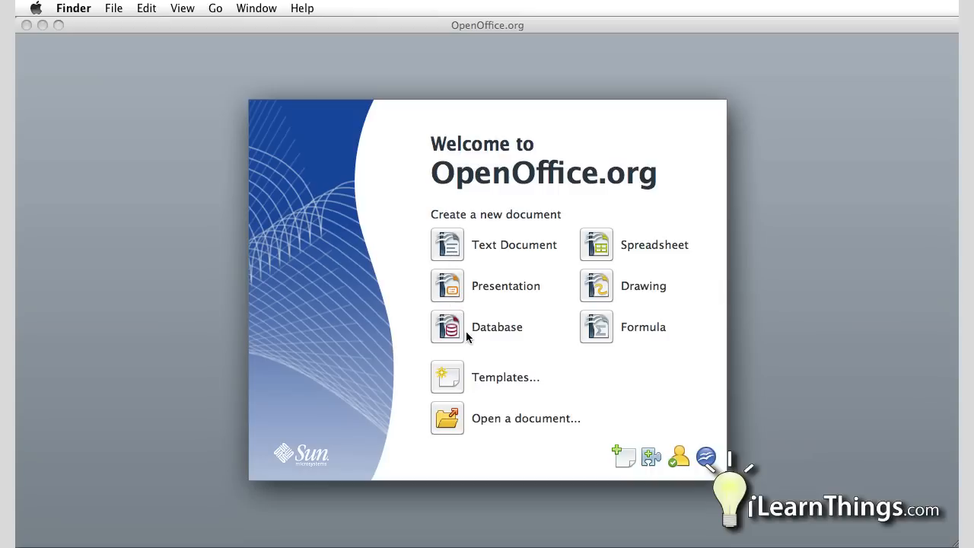
pyautogui.moveTo(601, 248)
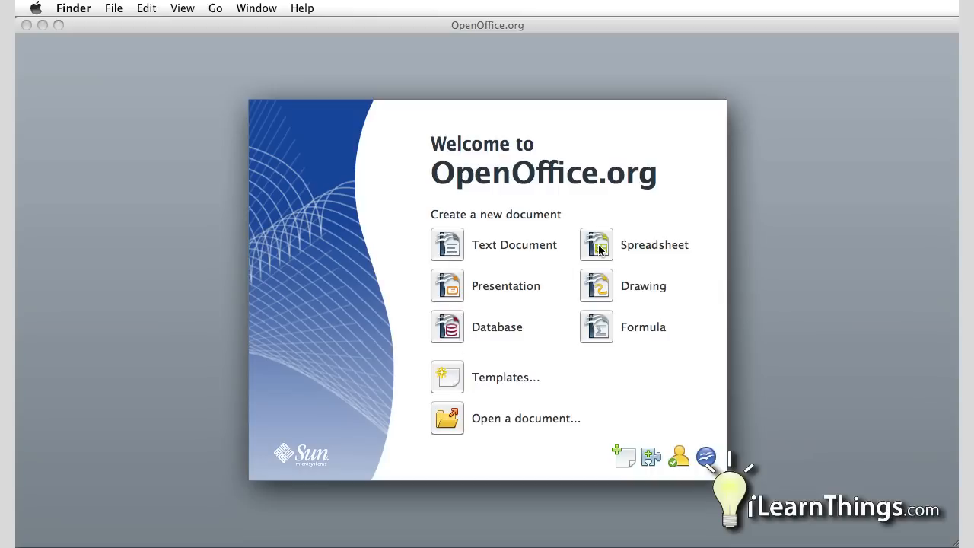
pyautogui.moveTo(617, 282)
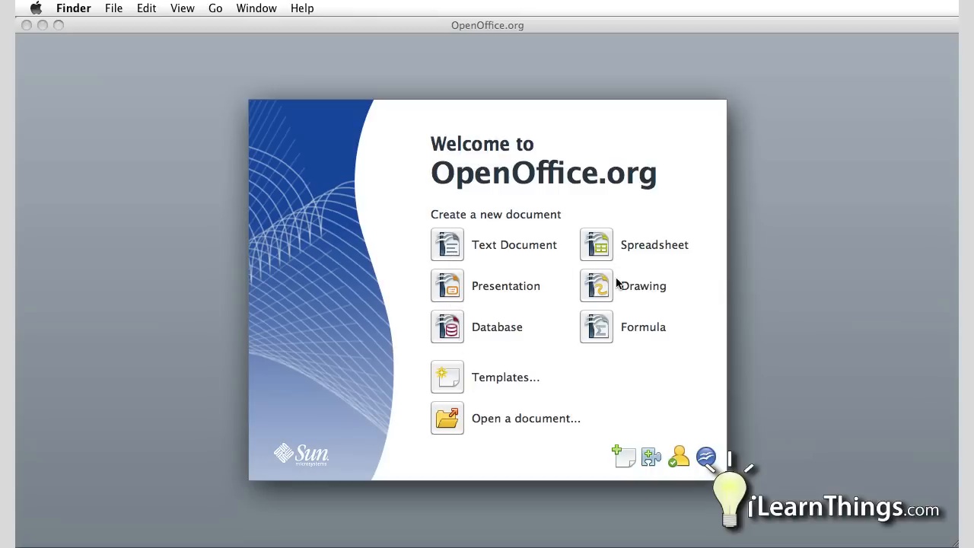
pyautogui.moveTo(626, 341)
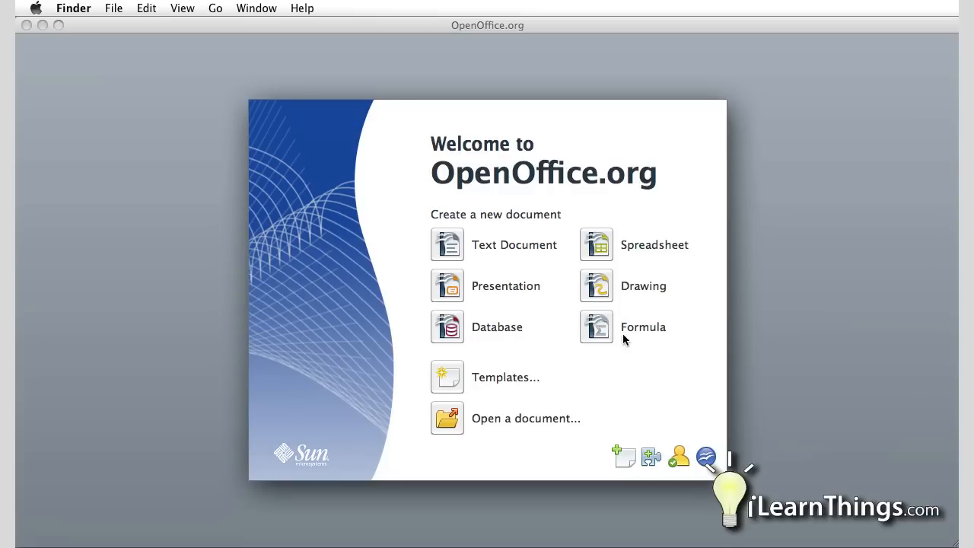
pyautogui.moveTo(681, 392)
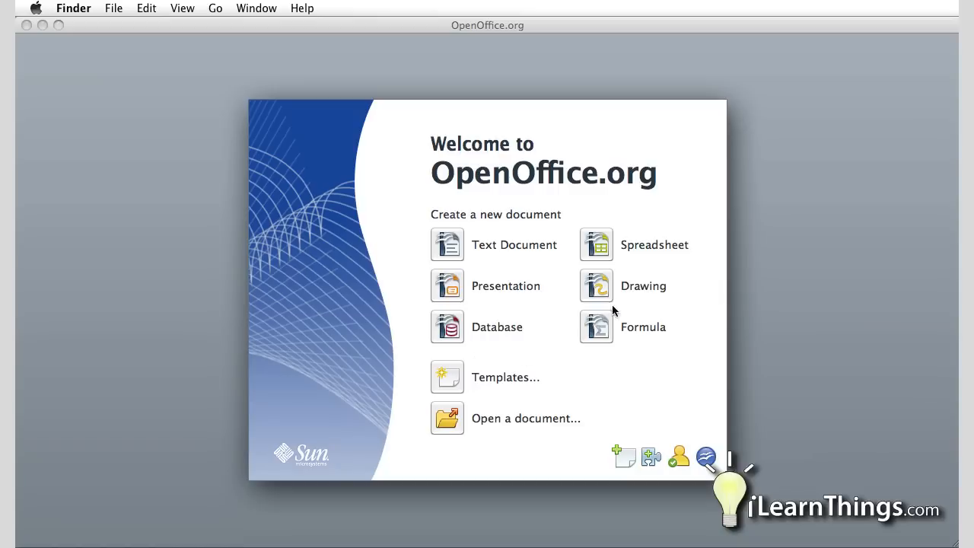
pyautogui.moveTo(457, 251)
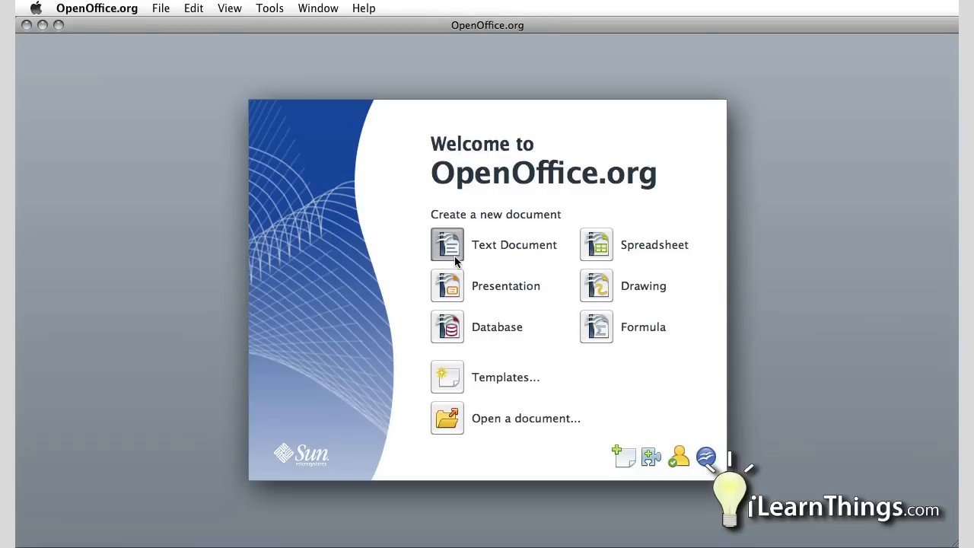
pyautogui.click(446, 244)
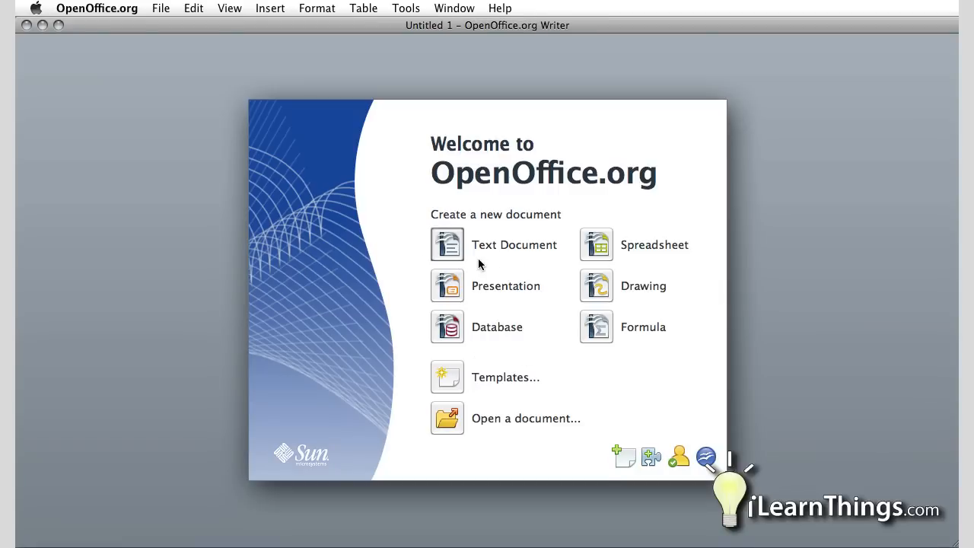
pyautogui.click(447, 244)
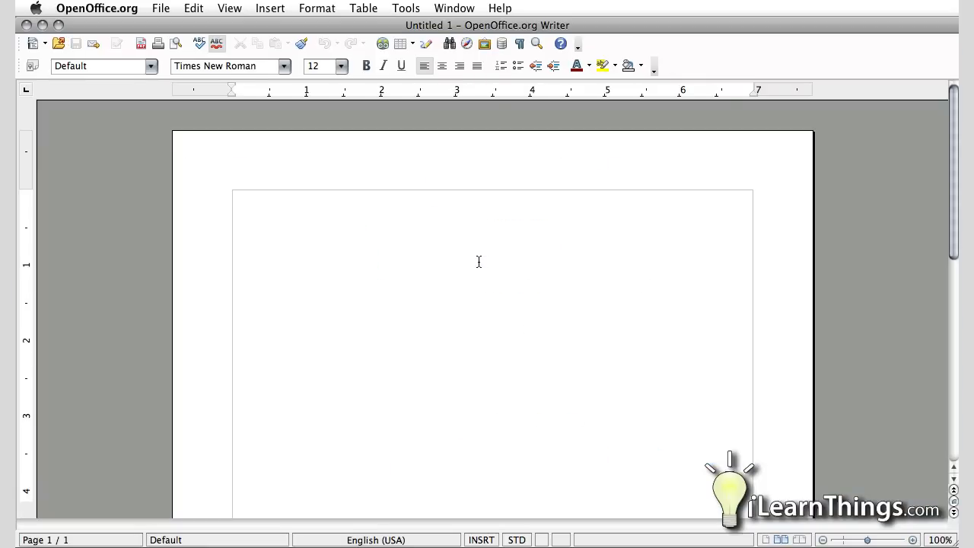
pyautogui.moveTo(174, 154)
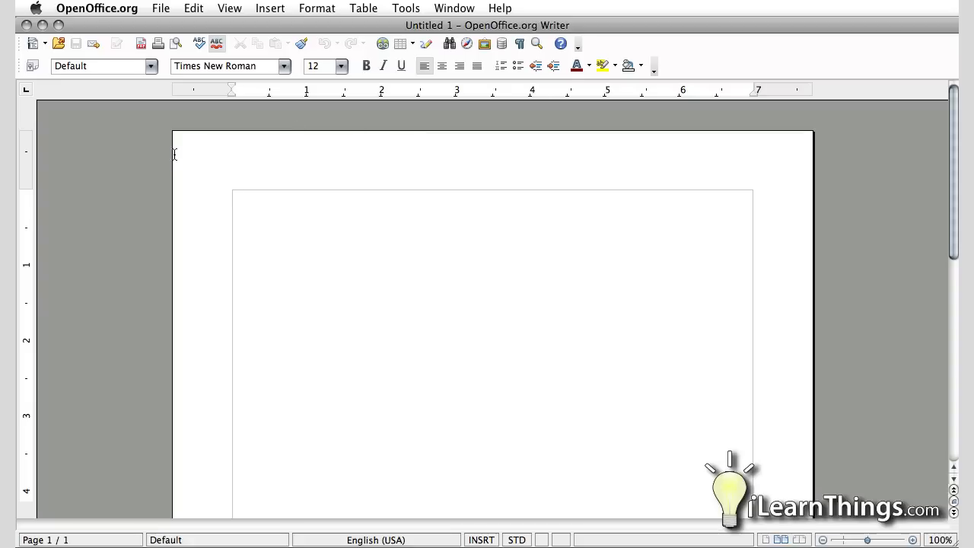
pyautogui.moveTo(478, 171)
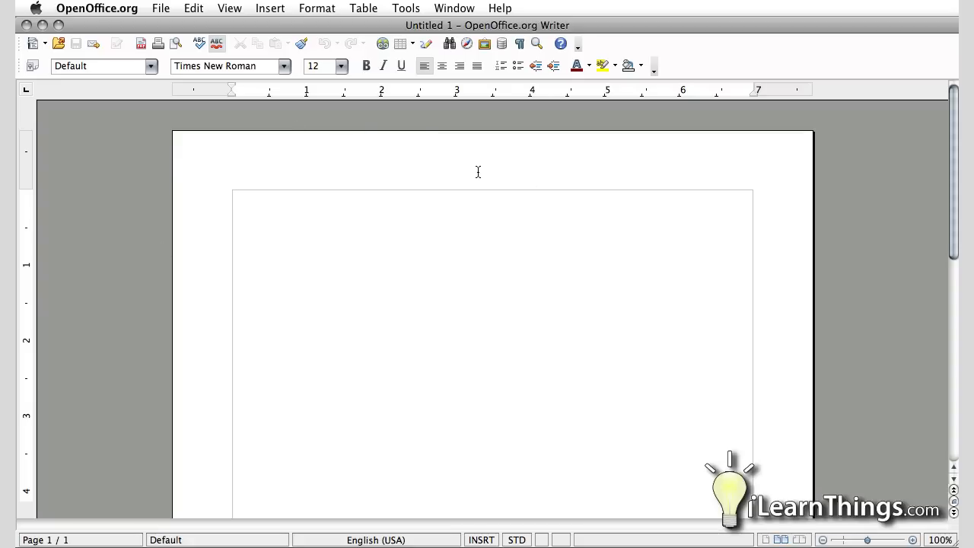
pyautogui.moveTo(464, 443)
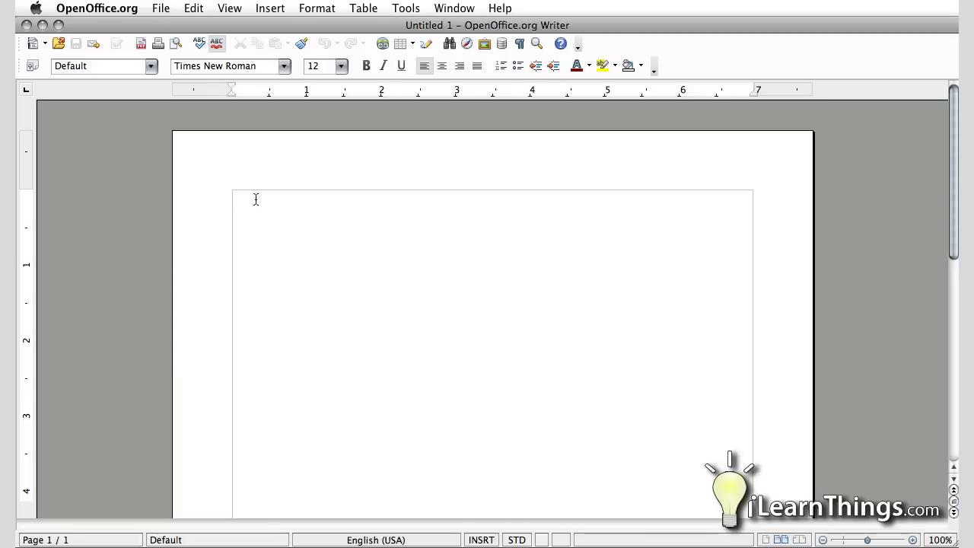
pyautogui.moveTo(720, 200)
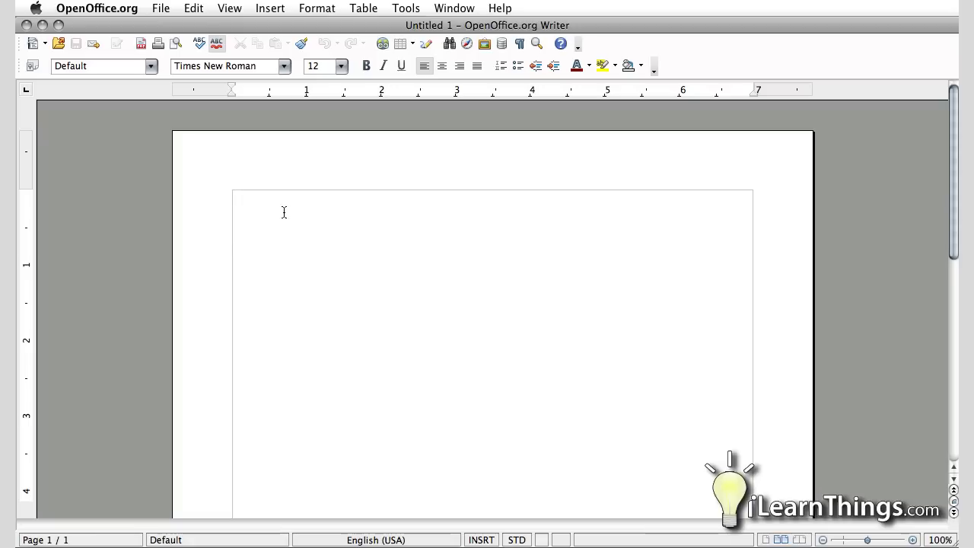
pyautogui.moveTo(526, 202)
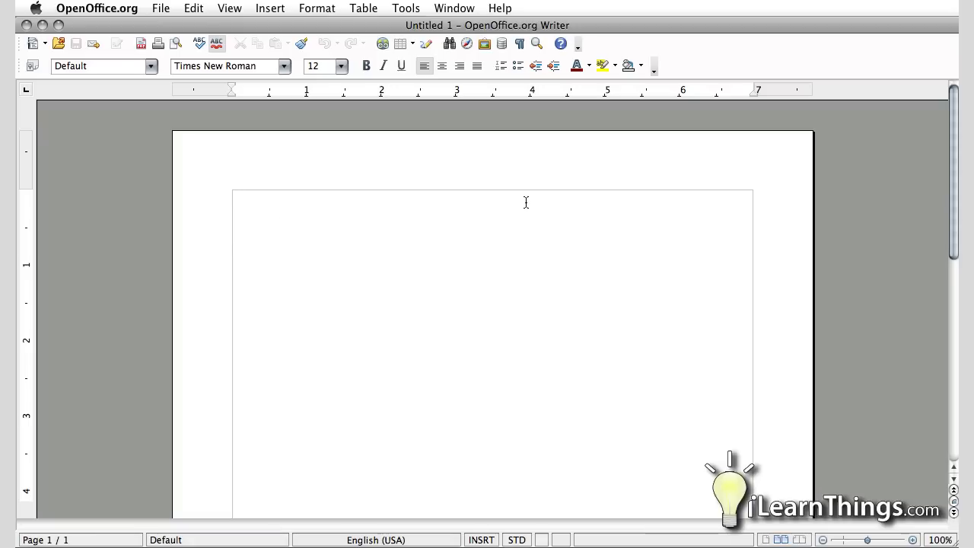
# Type 'Hello World!!' into the blank Untitled 1 document
pyautogui.write('Hello World!!')
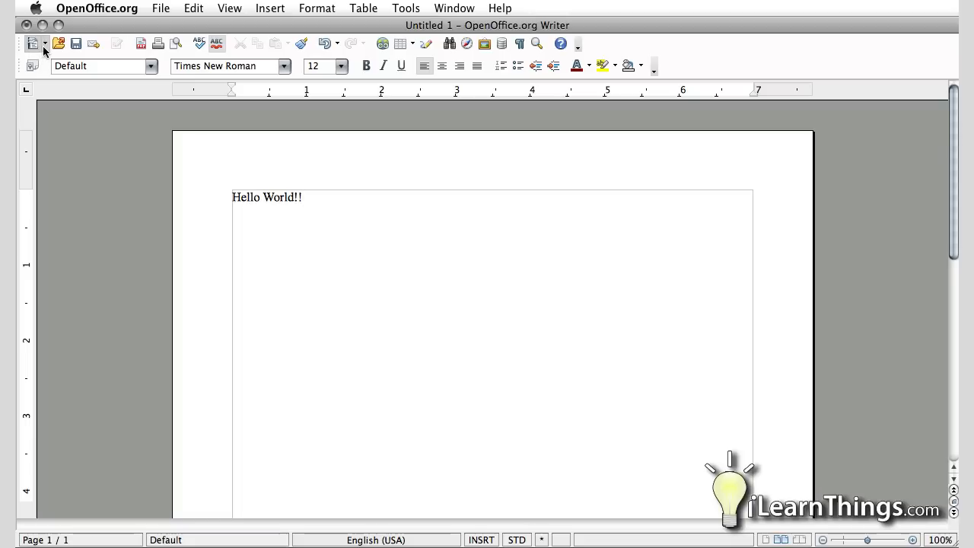
pyautogui.moveTo(41, 50)
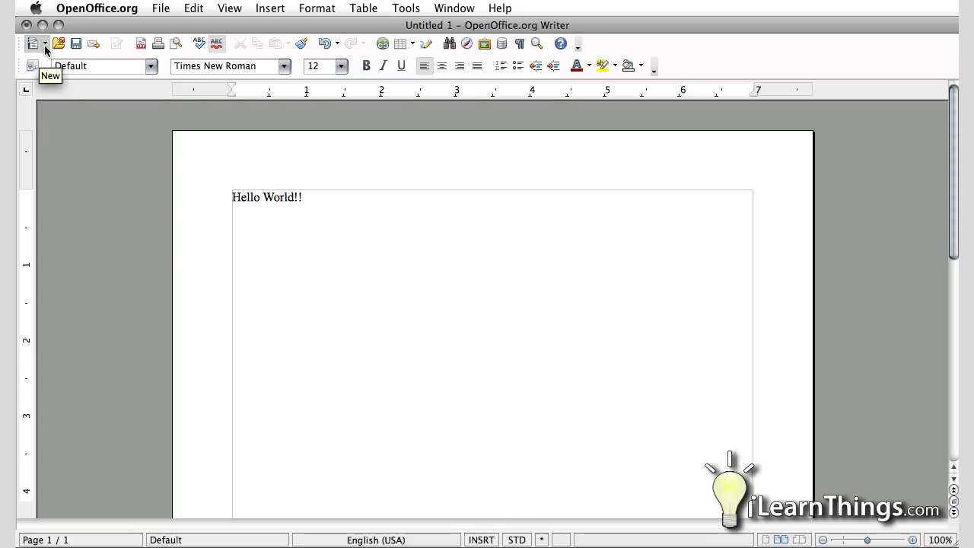
# Open the New button's document-type list to pick Spreadsheet
pyautogui.click(45, 44)
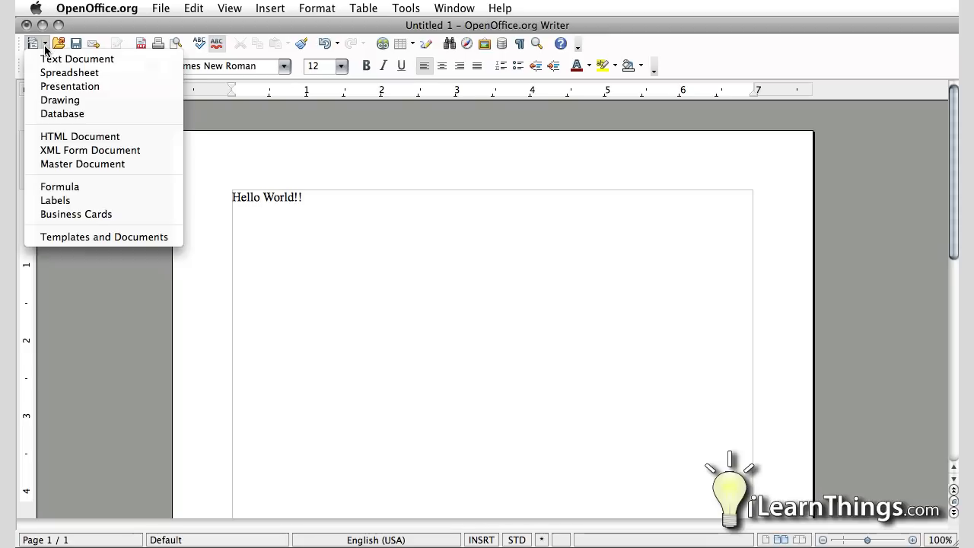
pyautogui.moveTo(52, 126)
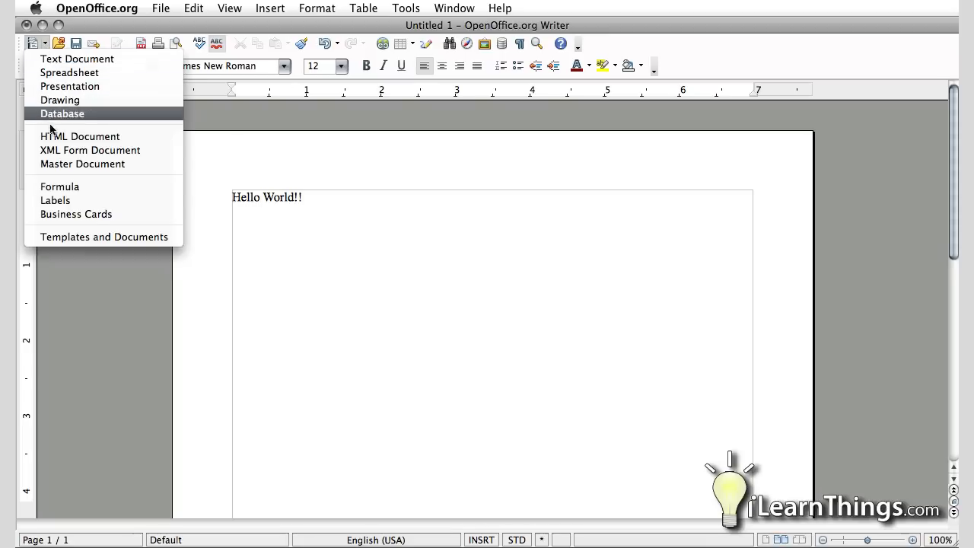
pyautogui.moveTo(53, 74)
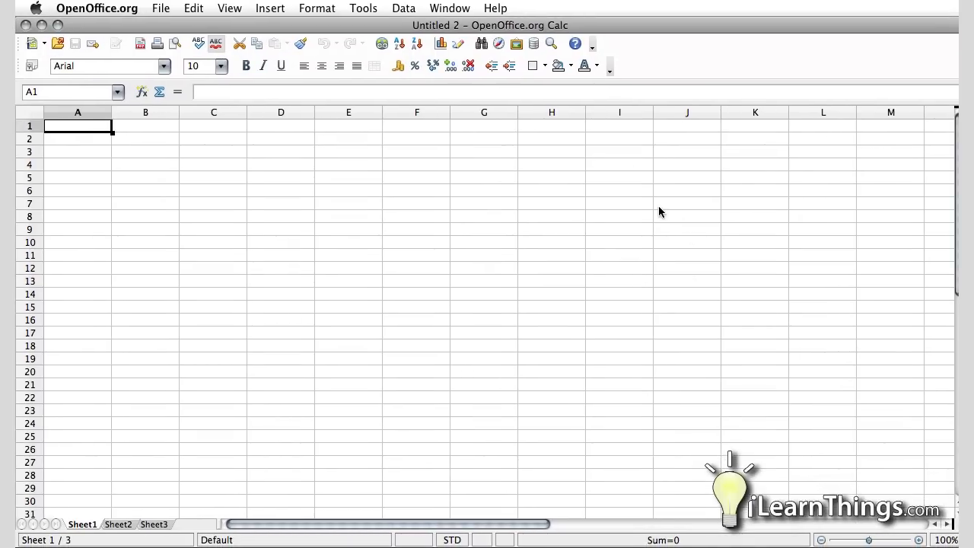
pyautogui.moveTo(350, 266)
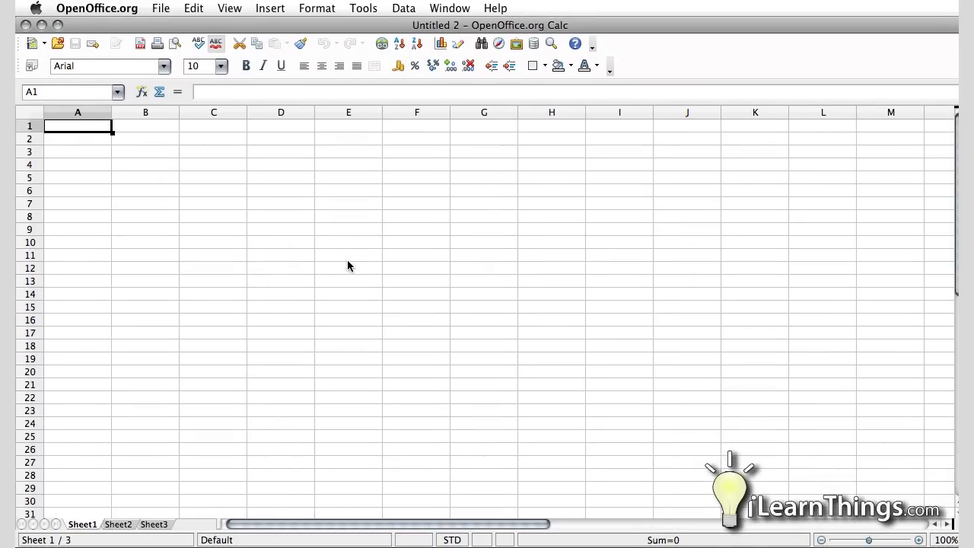
pyautogui.moveTo(134, 206)
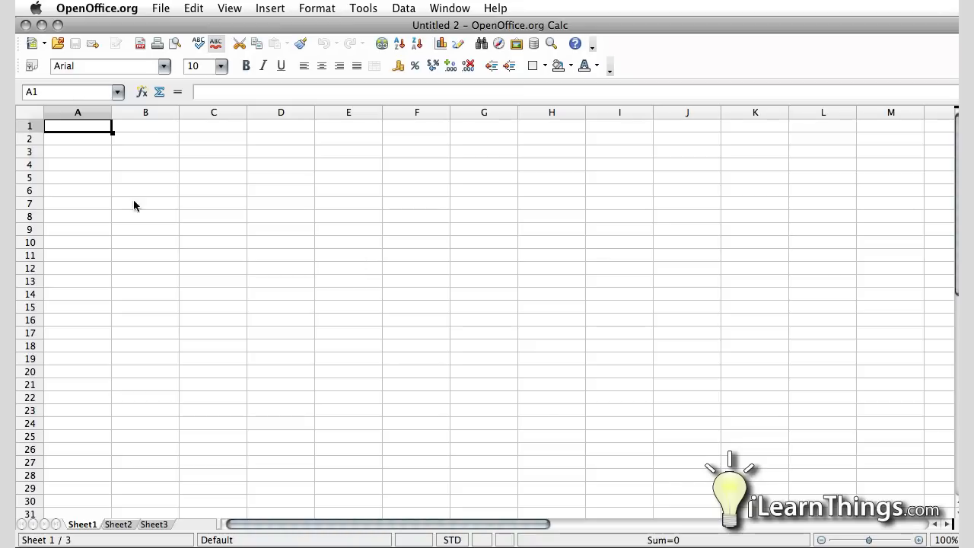
pyautogui.moveTo(149, 238)
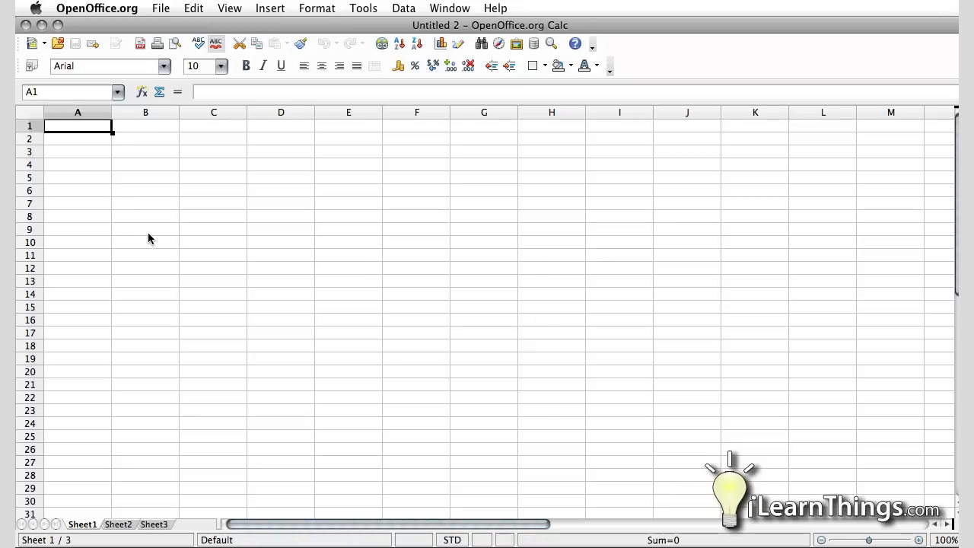
pyautogui.moveTo(105, 152)
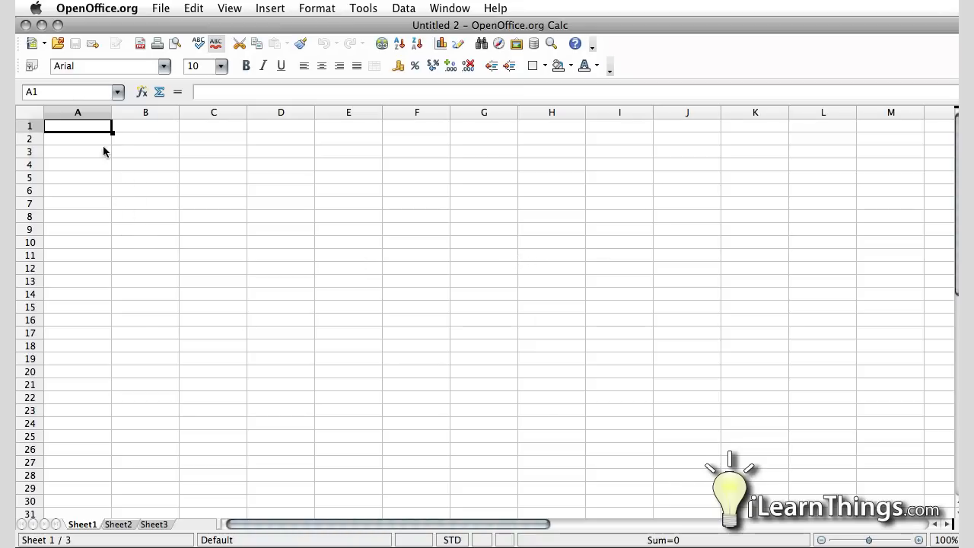
pyautogui.moveTo(40, 143)
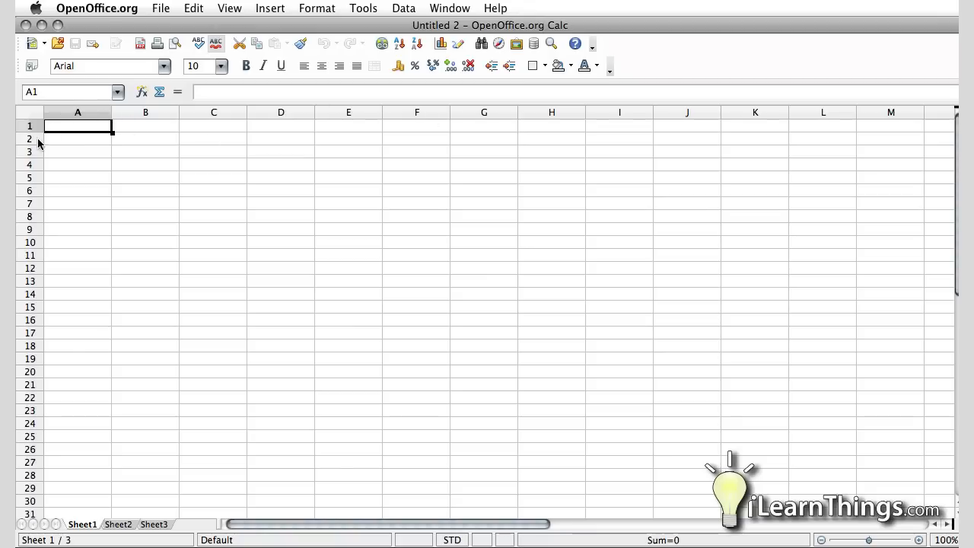
# Select cells B6 and then A4 in the blank Untitled 2 sheet
pyautogui.click(281, 203)
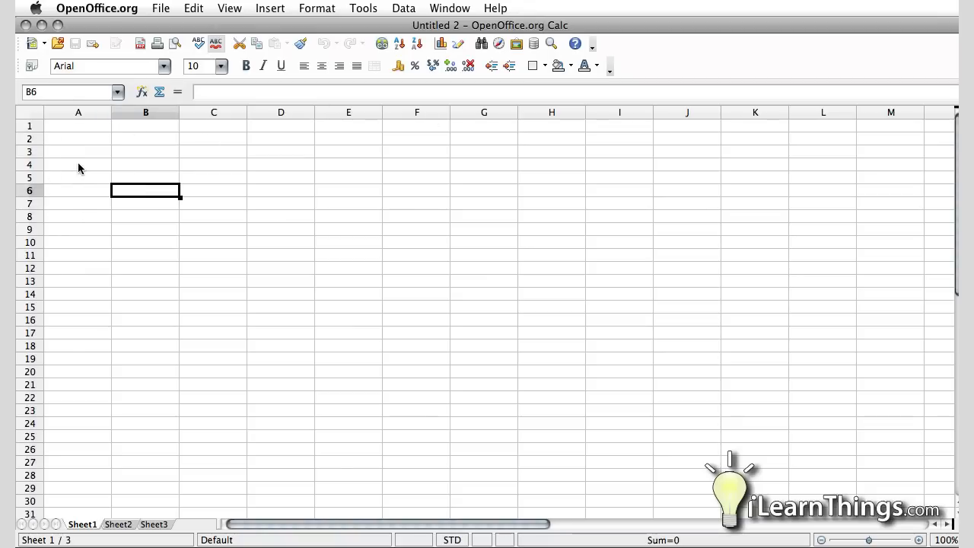
pyautogui.click(78, 164)
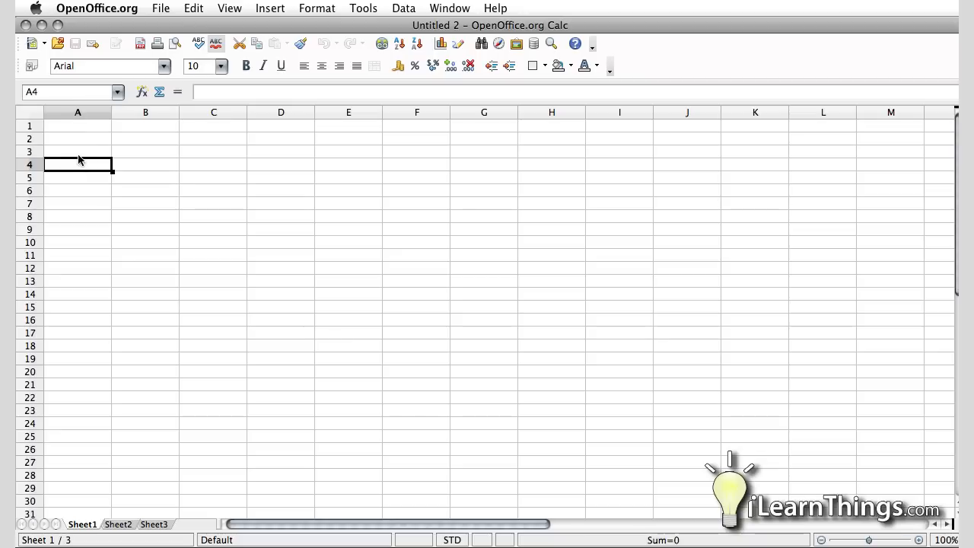
pyautogui.moveTo(73, 130)
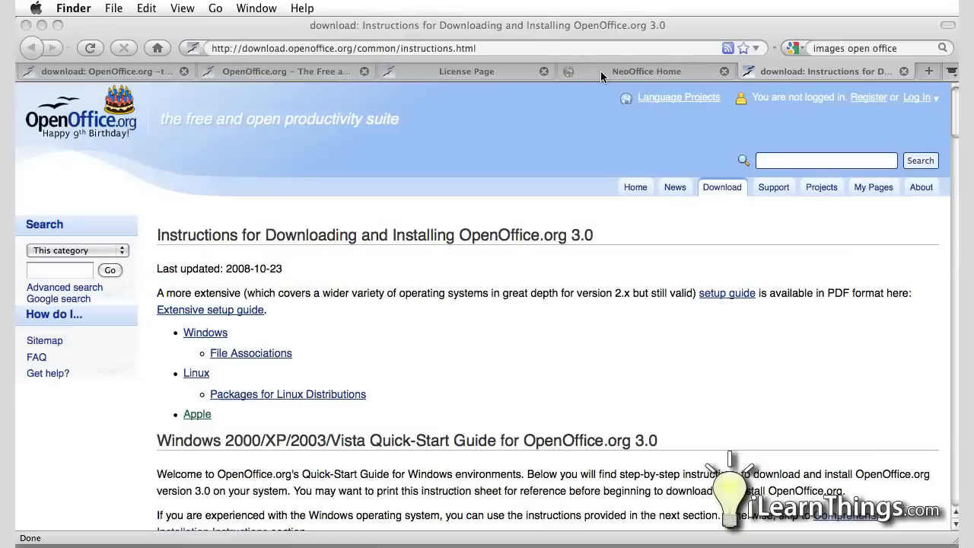
pyautogui.moveTo(587, 161)
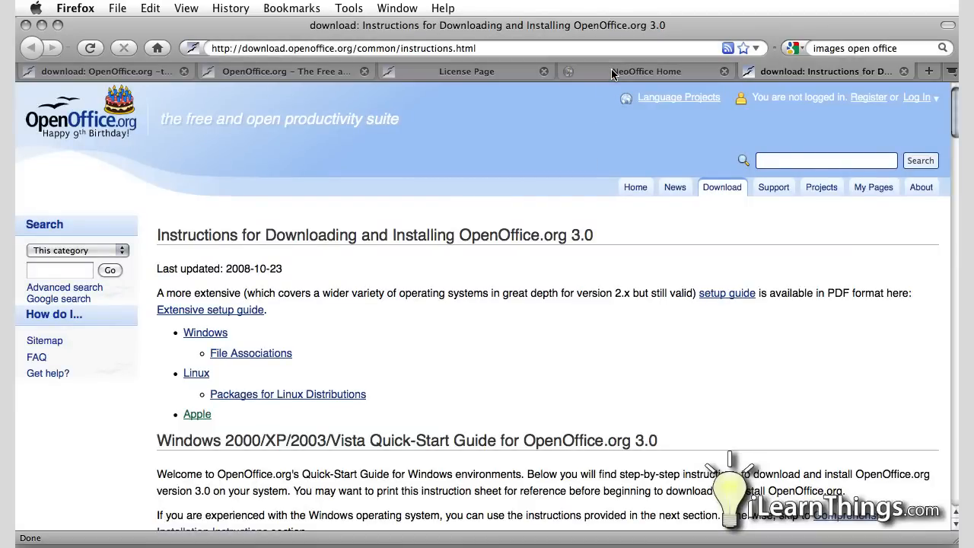
# Switch to the NeoOffice Home tab showing NeoOffice 3.0.1
pyautogui.click(647, 70)
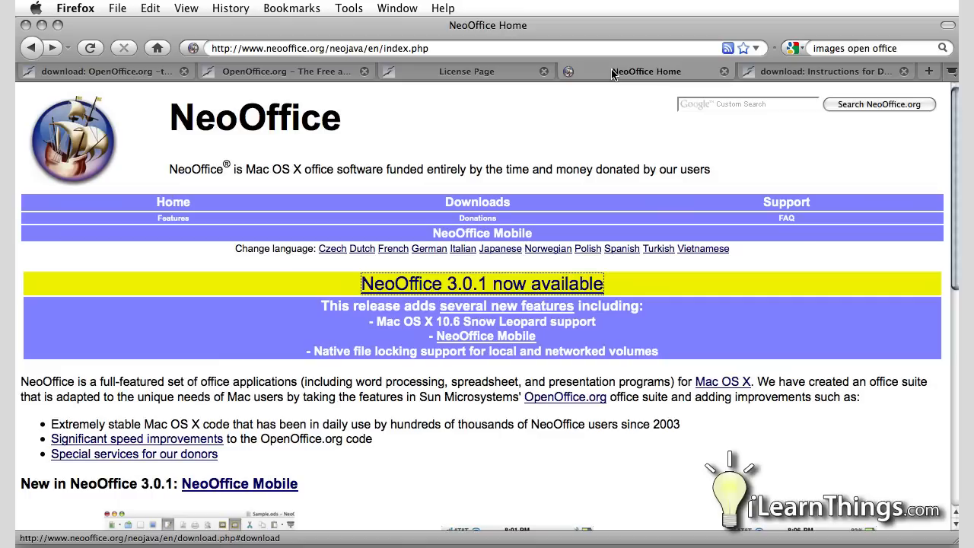
pyautogui.moveTo(449, 291)
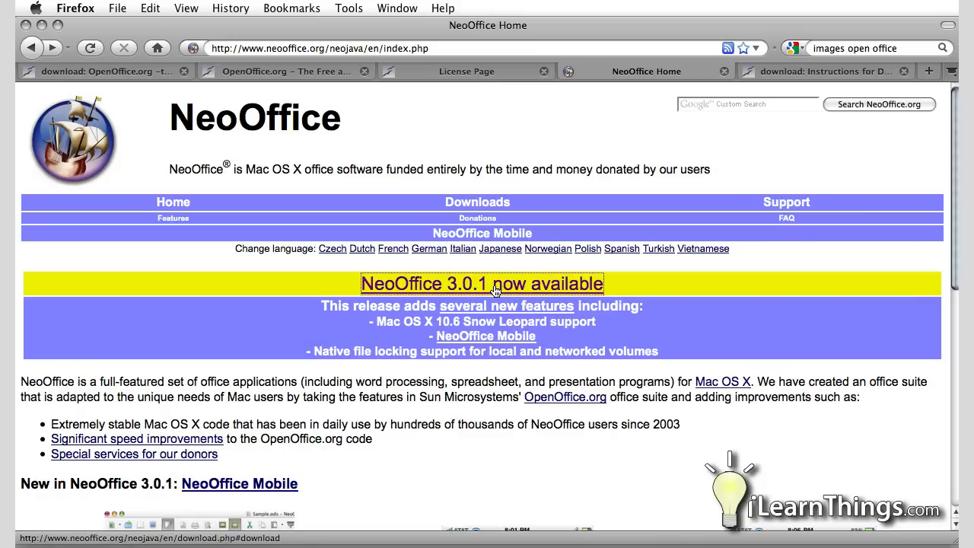
# Follow the 'NeoOffice 3.0.1 now available' link to the donation-first downloads page
pyautogui.click(482, 284)
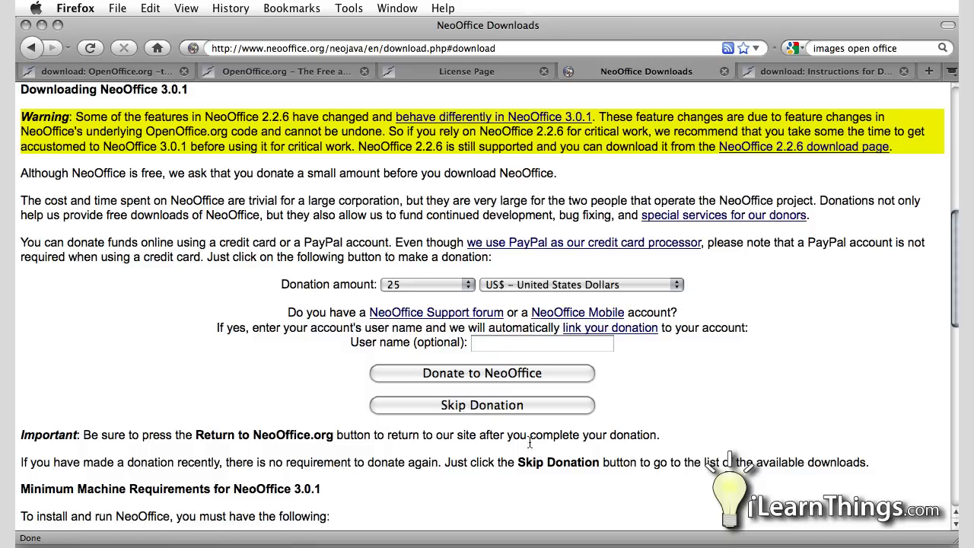
# Skip the donation and scroll through the Mac Intel and PowerPC download links
pyautogui.click(482, 405)
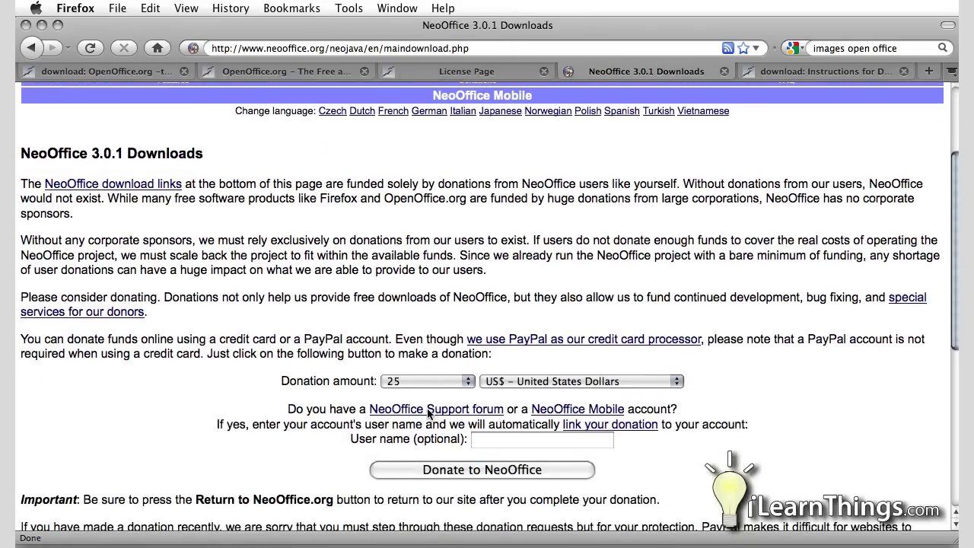
pyautogui.scroll(-3)
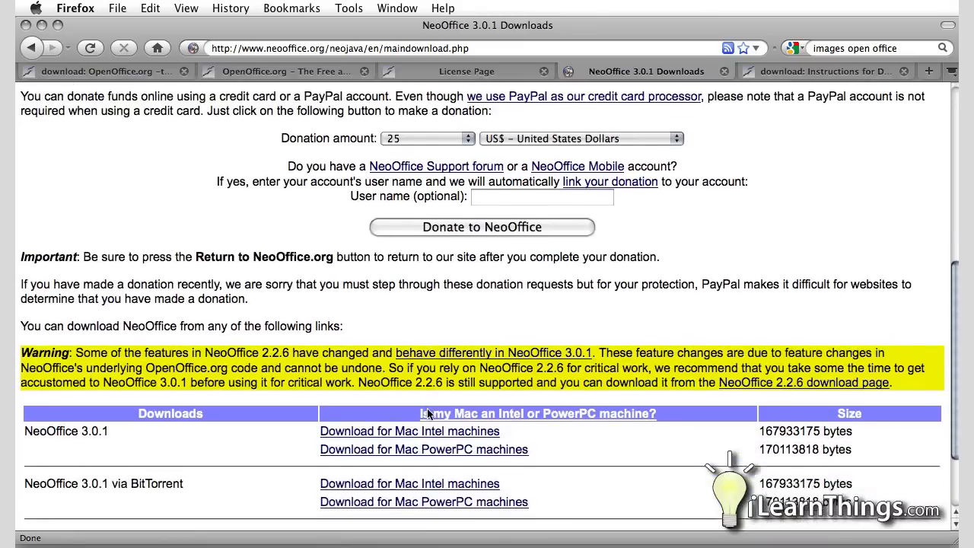
pyautogui.scroll(-3)
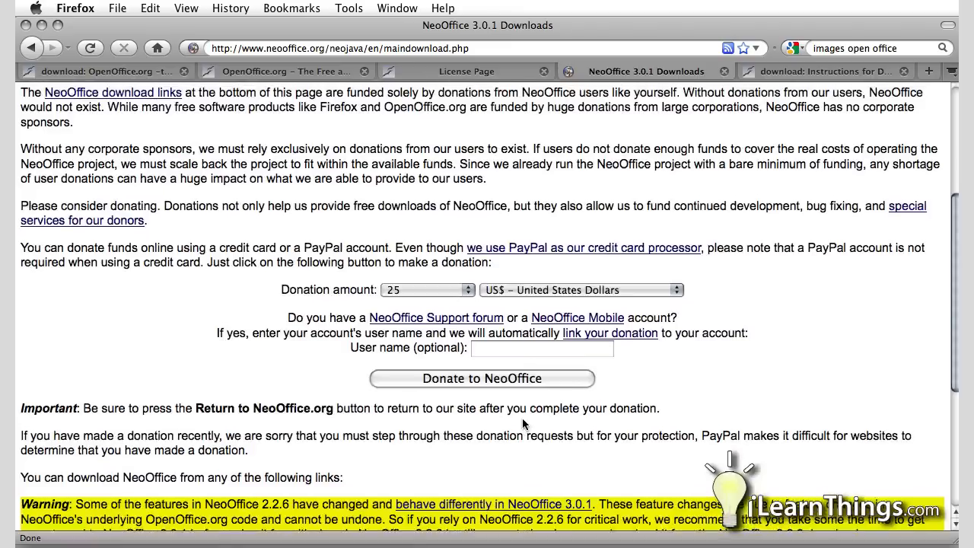
pyautogui.scroll(3)
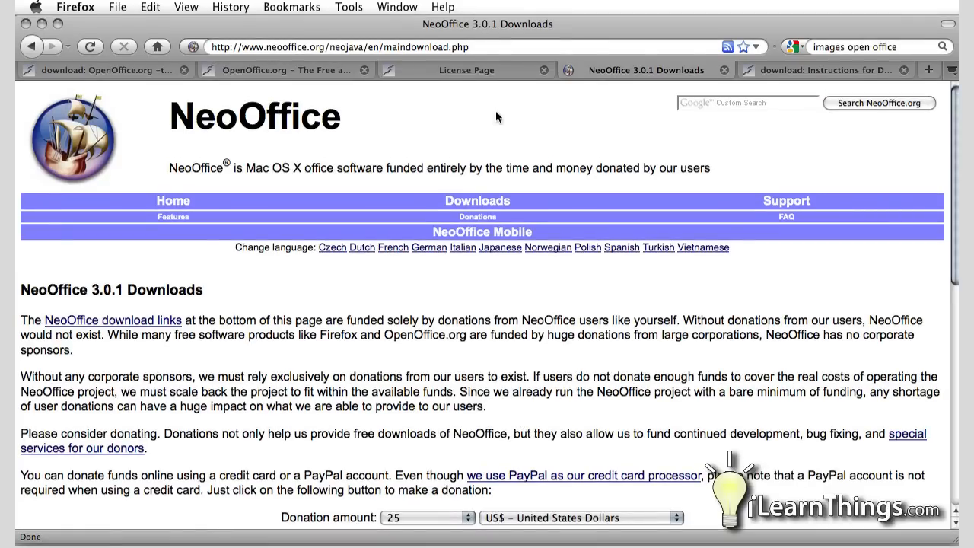
pyautogui.moveTo(453, 103)
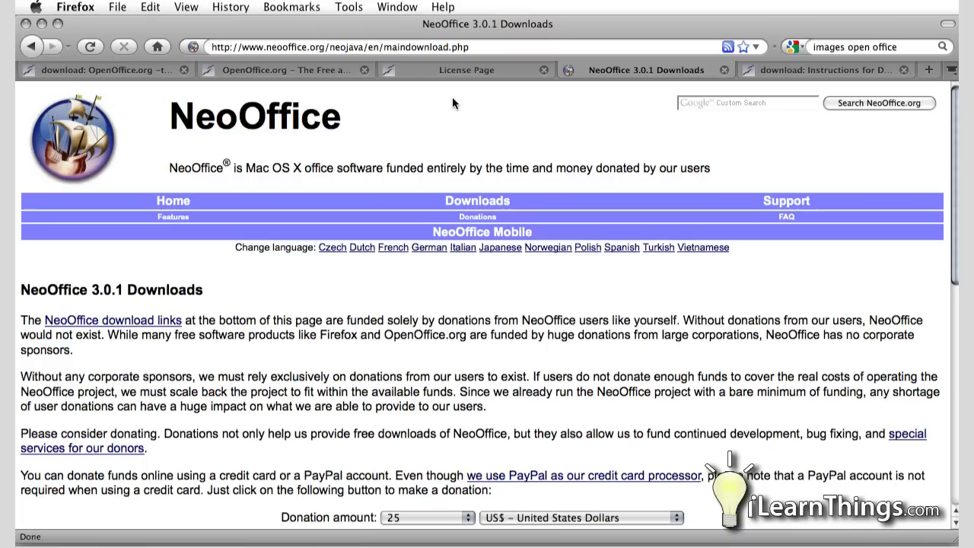